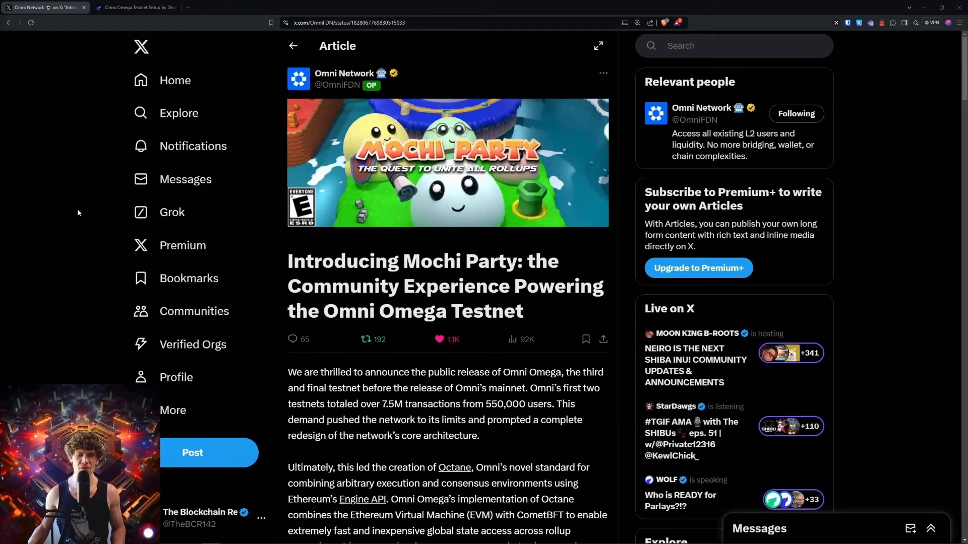
pyautogui.moveTo(613, 427)
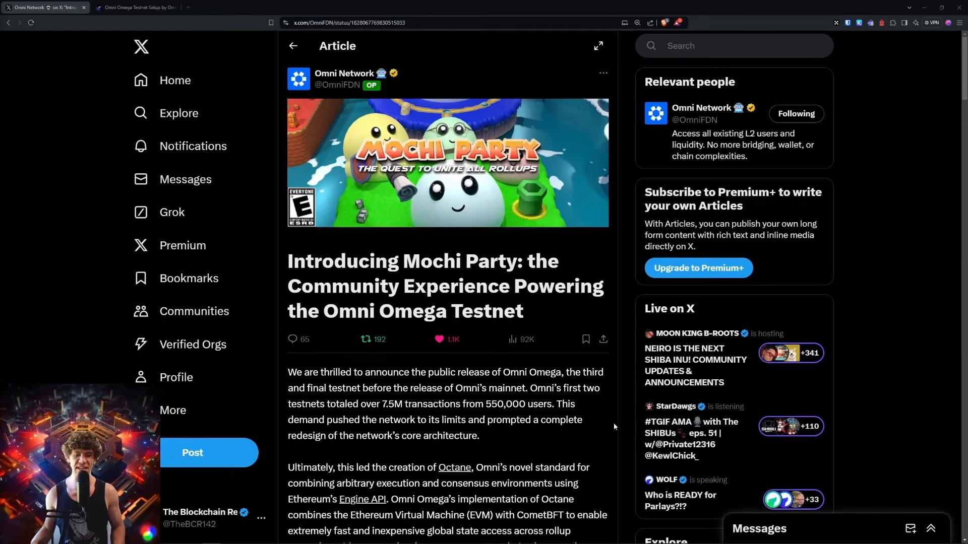
pyautogui.moveTo(188, 279)
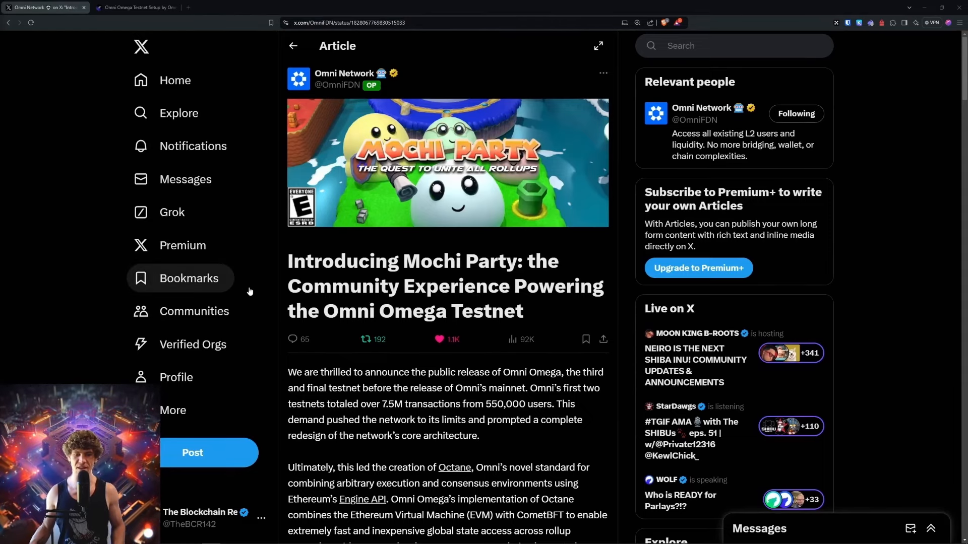
# Read down the Omni Network Mochi Party article to the 'How to Play Mochi Party' setup steps
pyautogui.scroll(-3)
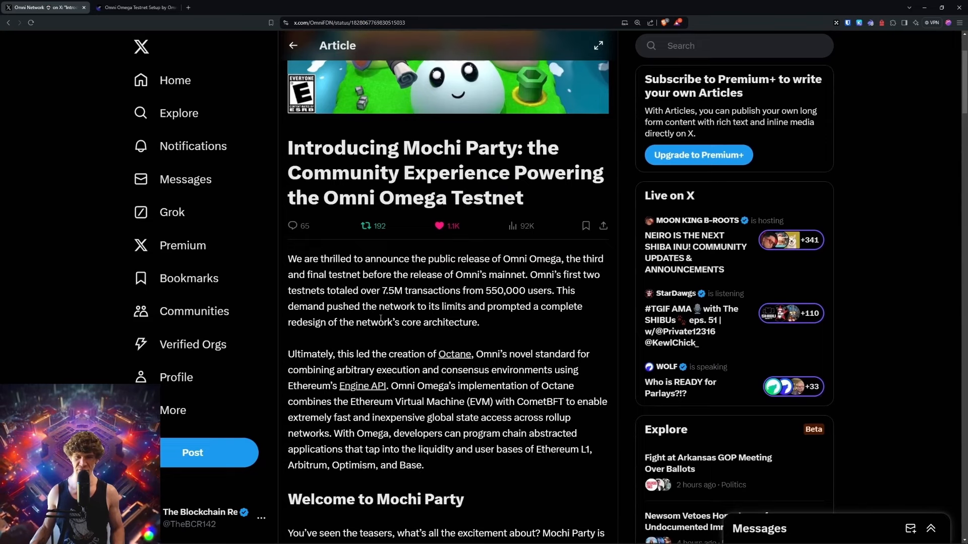
pyautogui.scroll(-3)
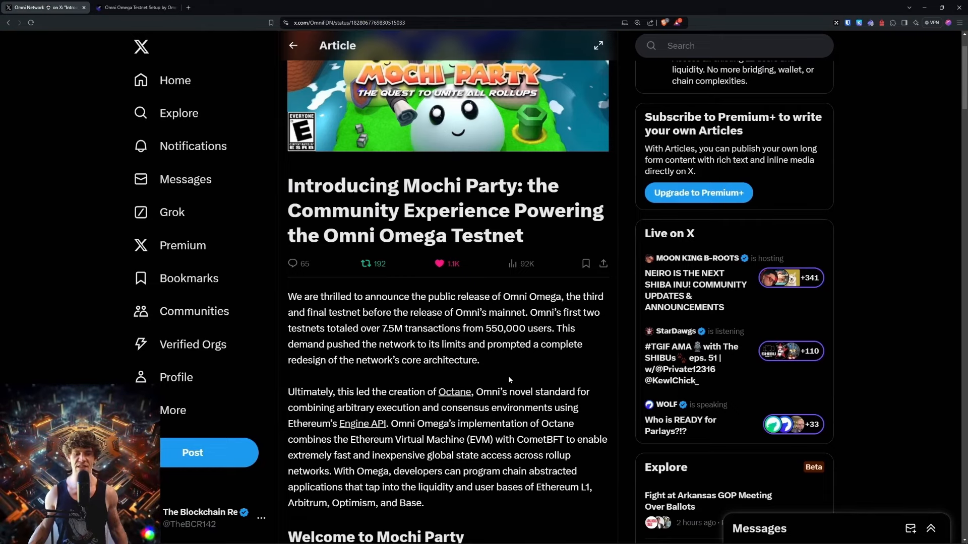
pyautogui.scroll(-3)
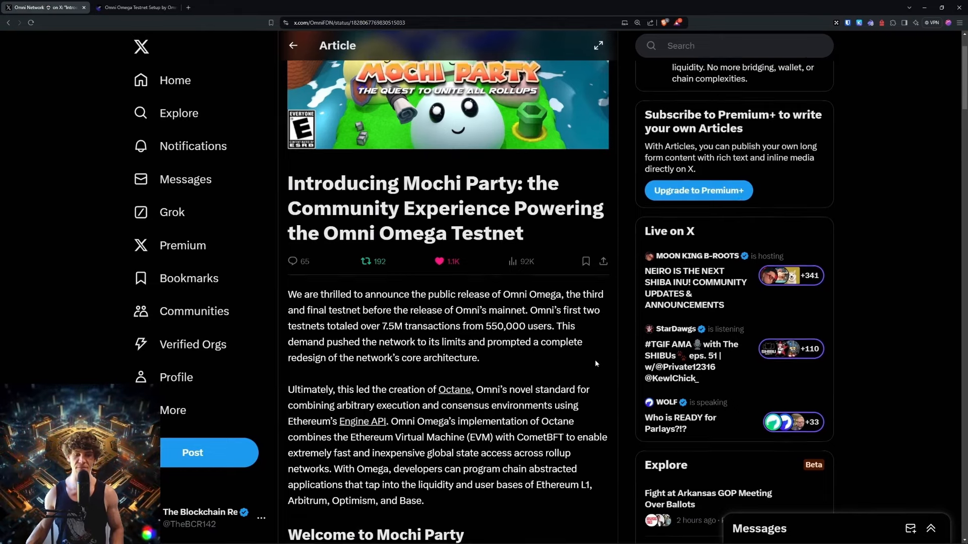
pyautogui.scroll(-3)
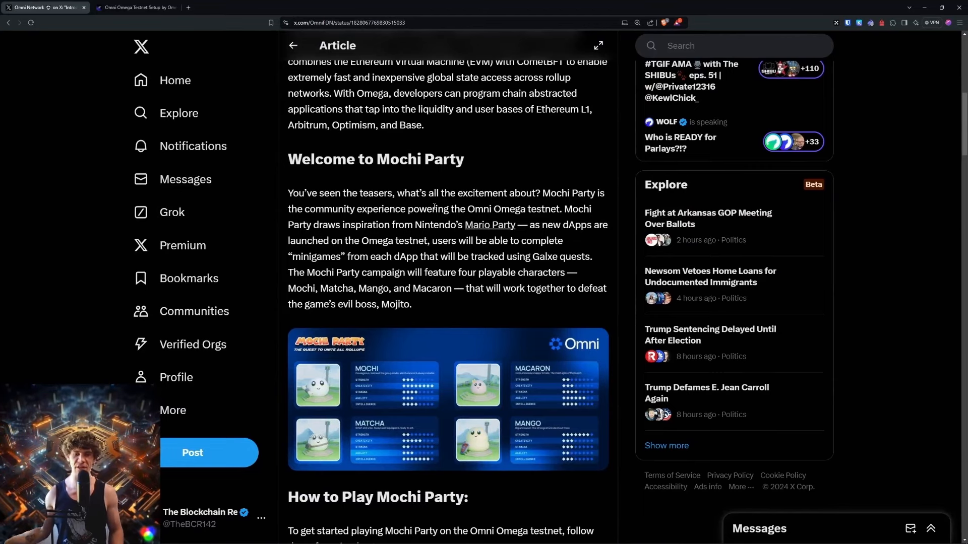
pyautogui.scroll(-3)
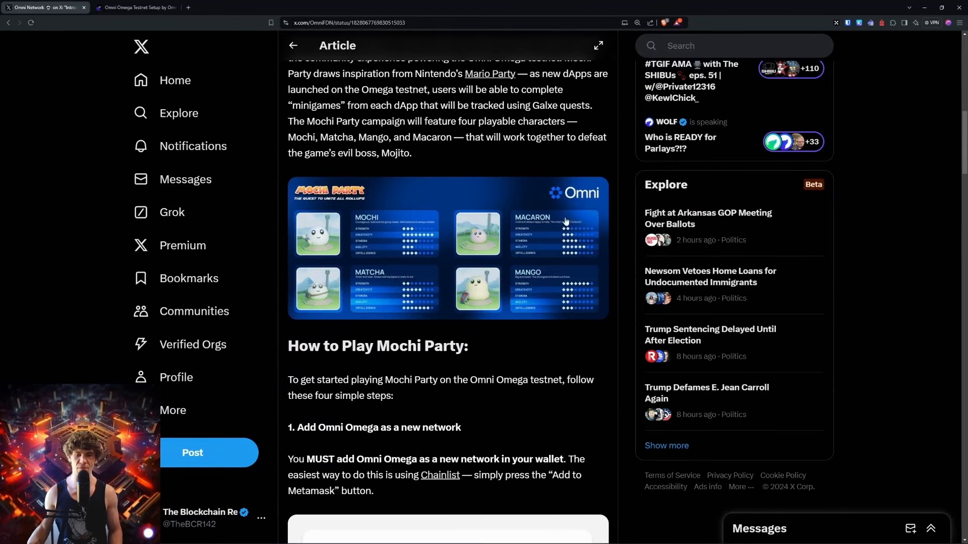
pyautogui.scroll(-3)
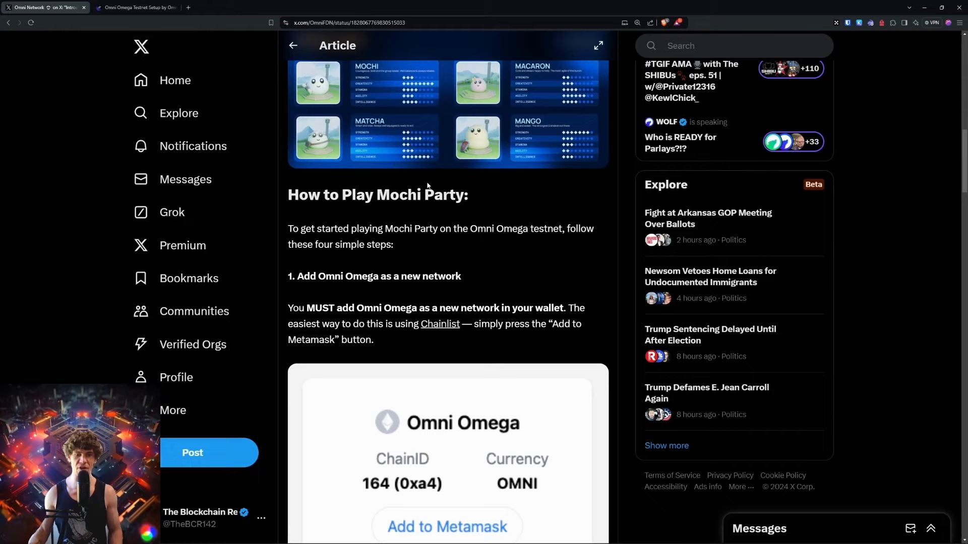
pyautogui.moveTo(18, 36)
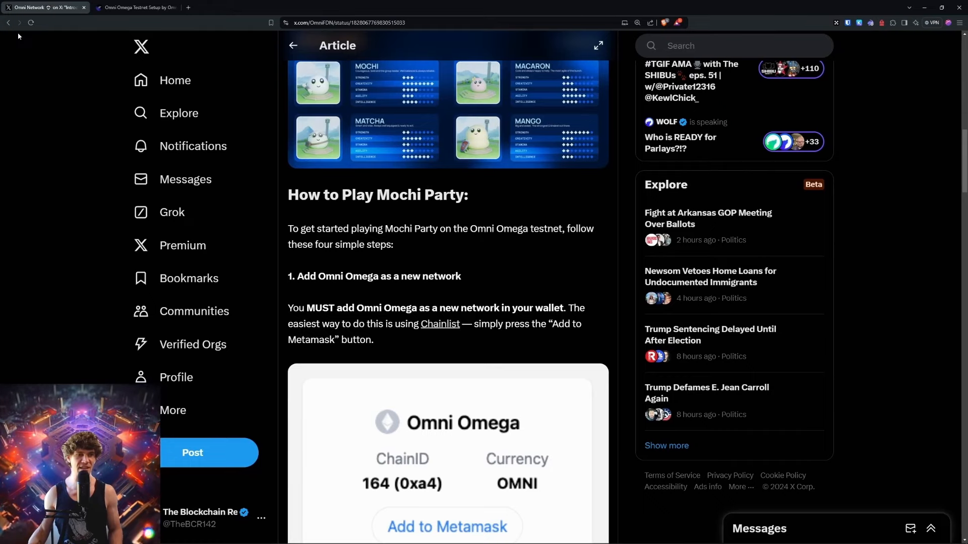
# Look through the Omni Omega quest OATs on Galxe, then return to the article on X
pyautogui.click(134, 7)
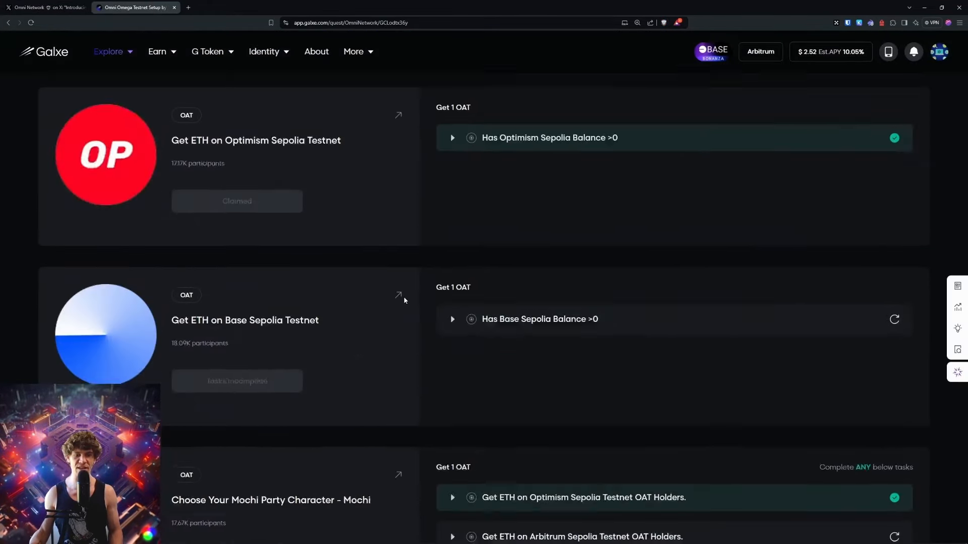
pyautogui.scroll(-3)
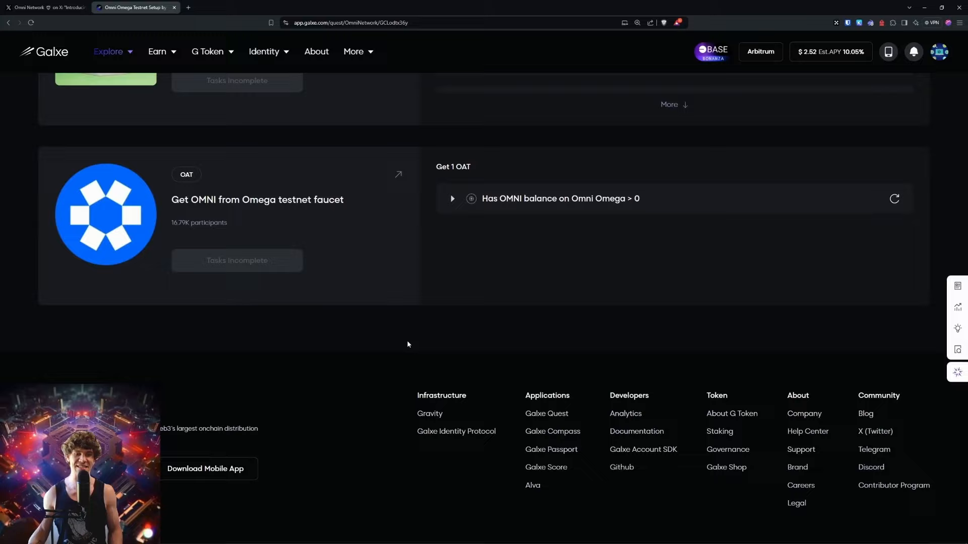
pyautogui.click(44, 7)
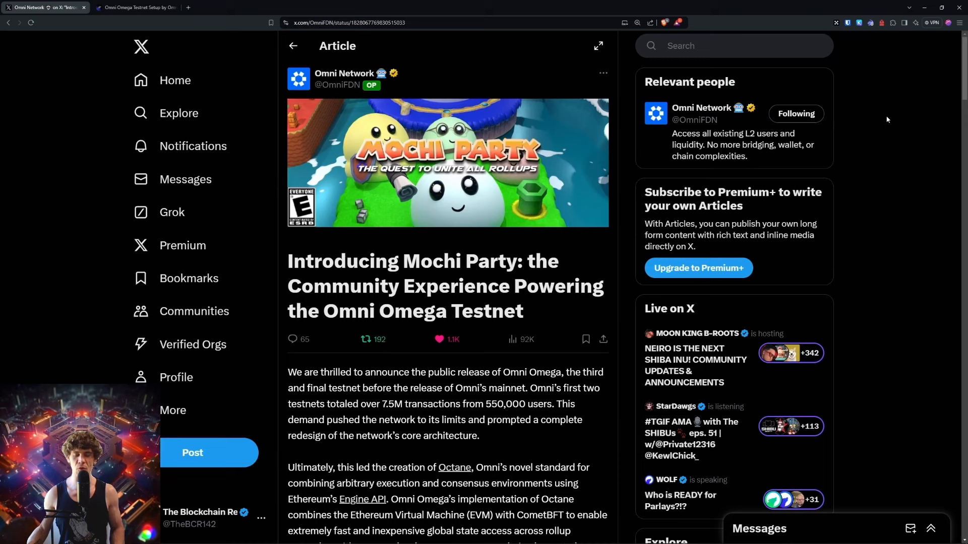
pyautogui.moveTo(899, 222)
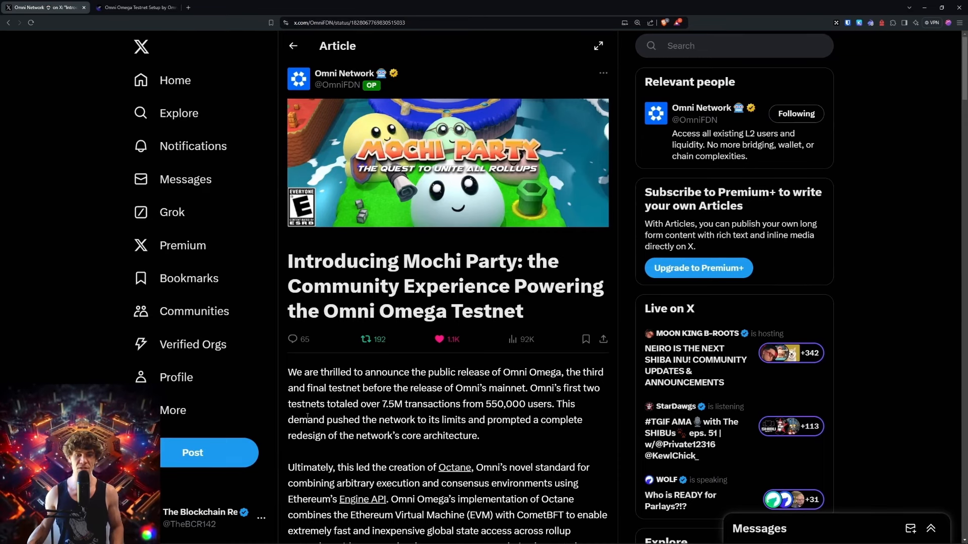
pyautogui.click(870, 23)
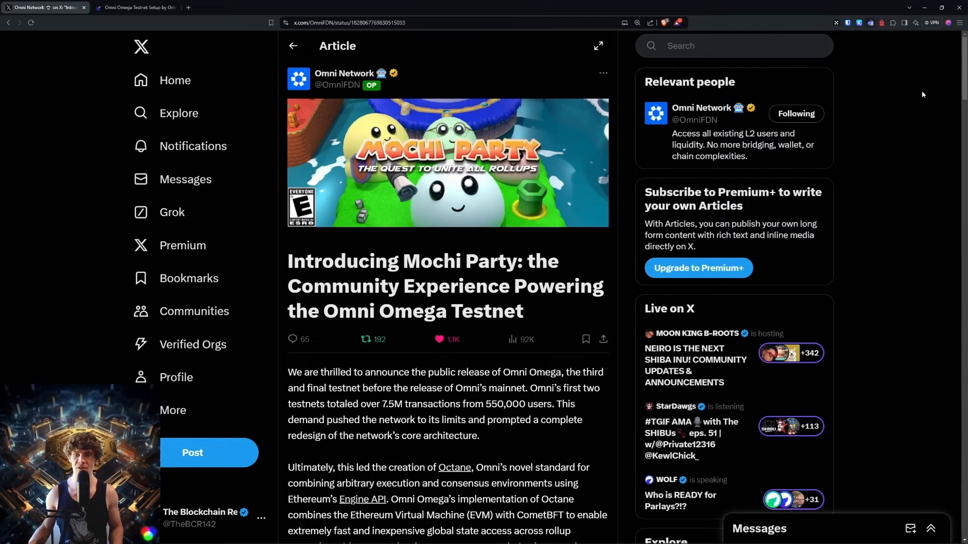
pyautogui.scroll(-3)
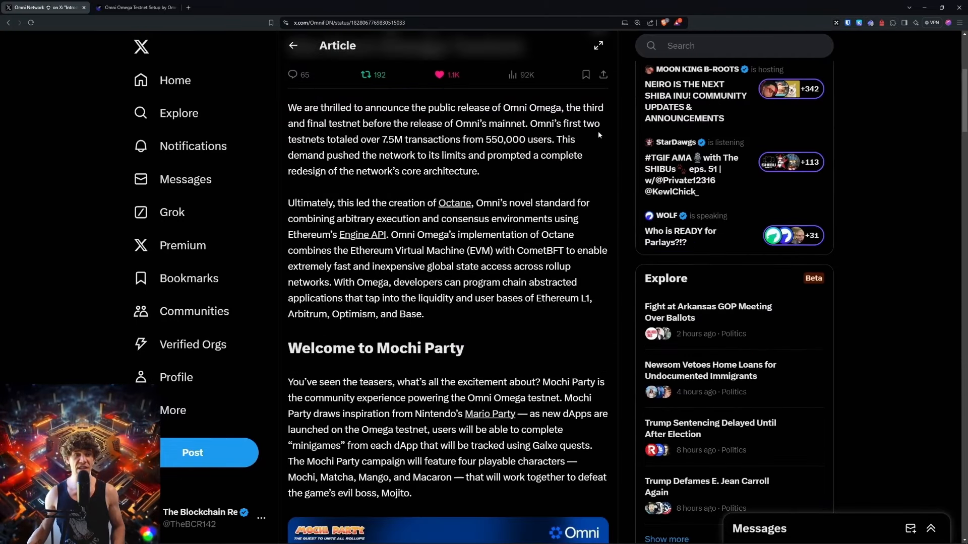
pyautogui.moveTo(609, 119)
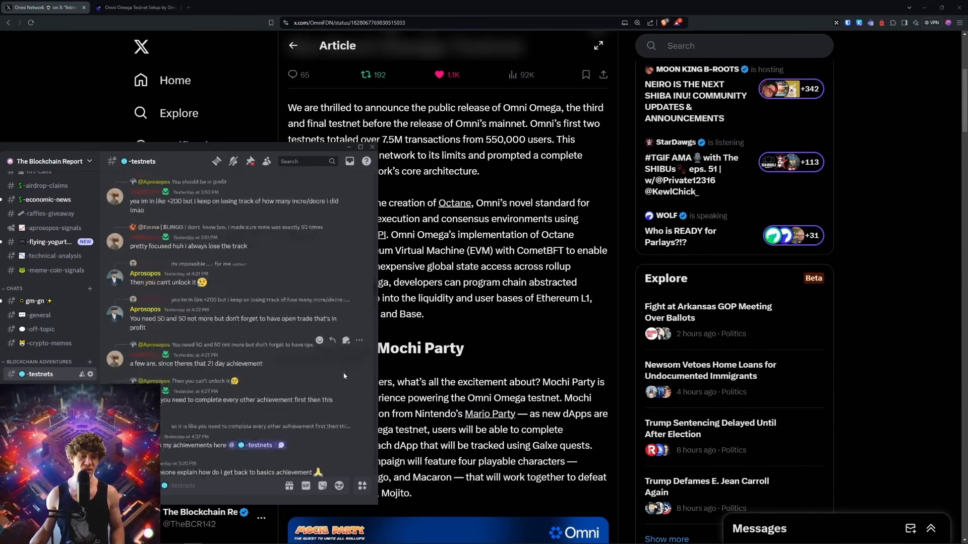
# Browse the #testnets channel and its Threads panel in Discord, then come back to the article
pyautogui.scroll(-3)
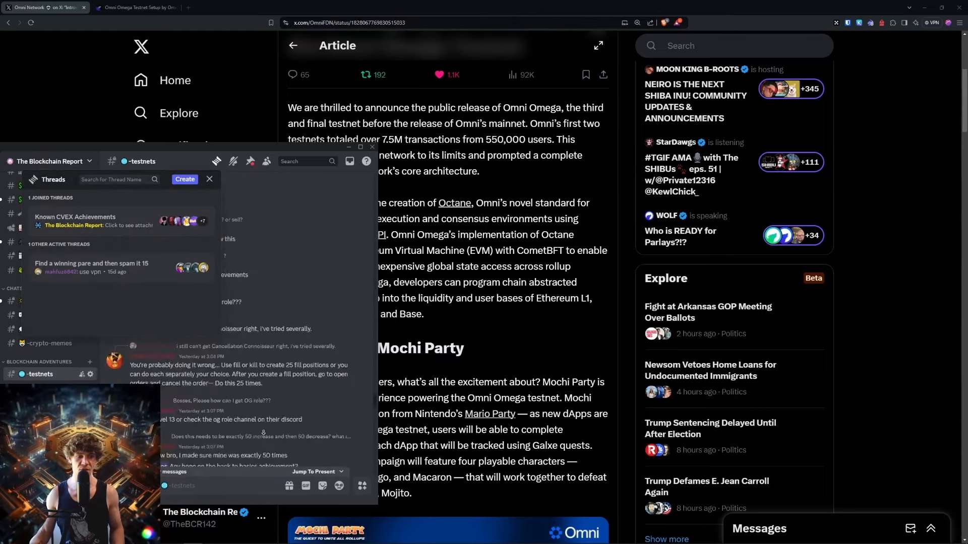
pyautogui.click(209, 180)
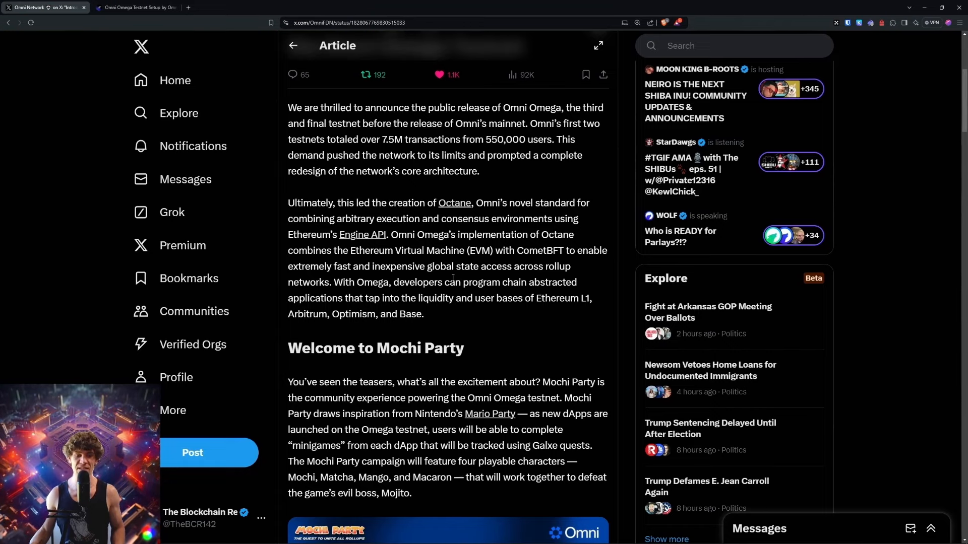
# Reach the article's step 1 and go to the Chainlist page for adding Omni Omega
pyautogui.scroll(-3)
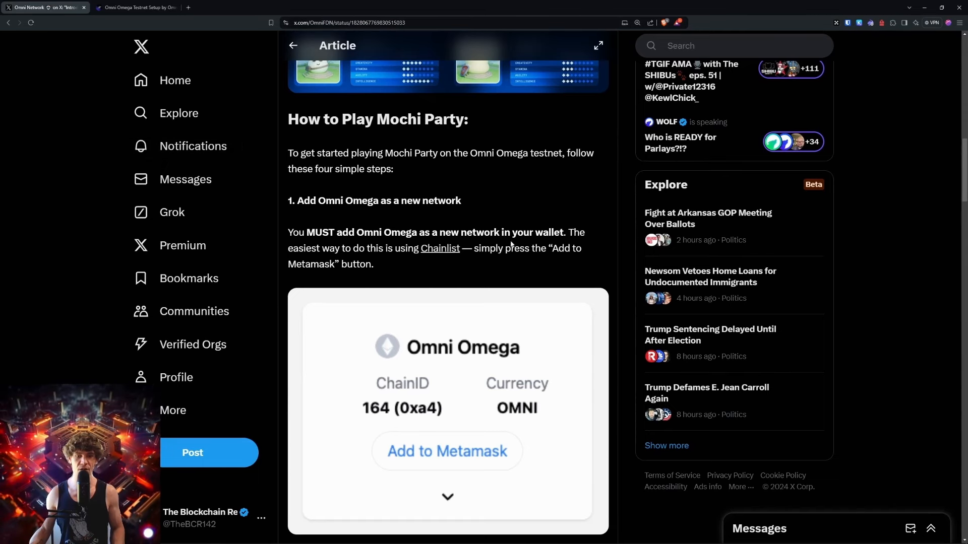
pyautogui.scroll(-3)
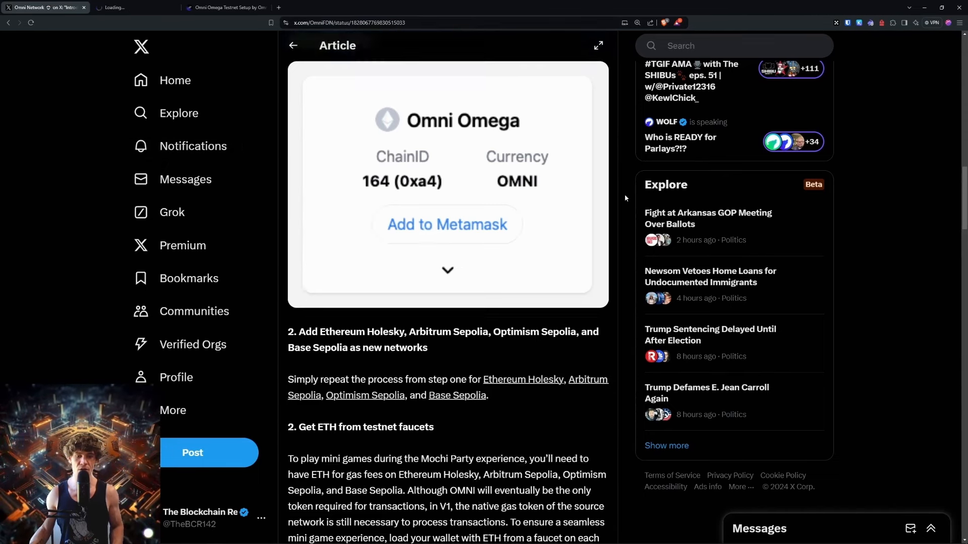
pyautogui.scroll(-3)
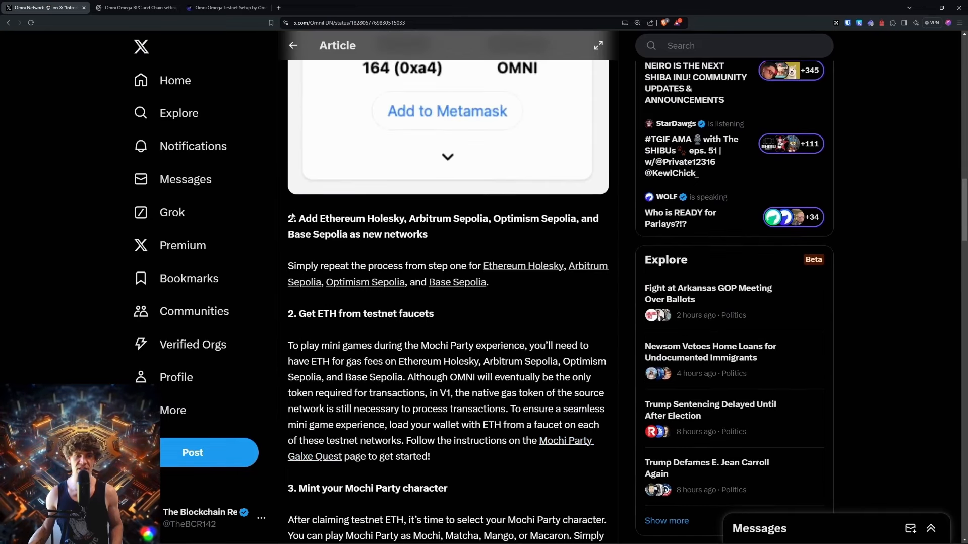
pyautogui.click(134, 7)
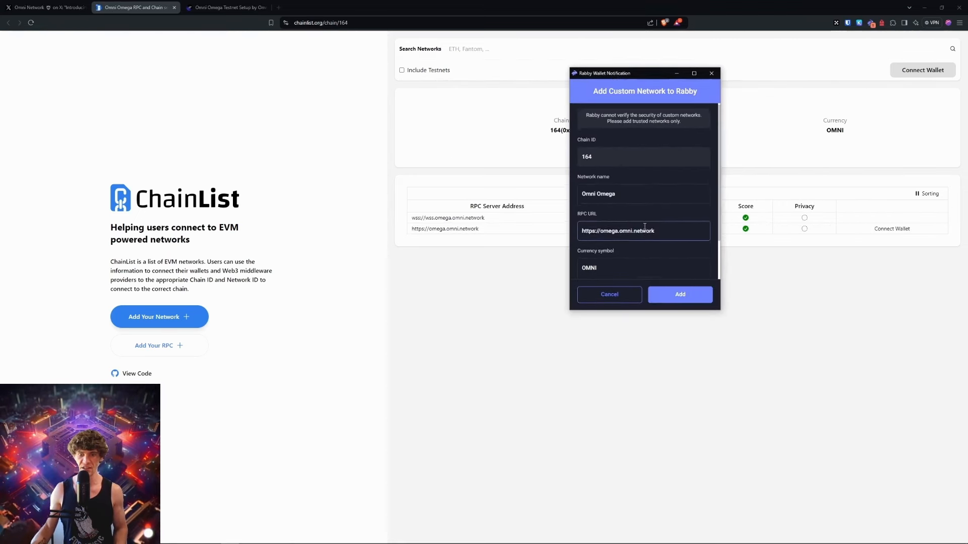
# Approve adding the Omni Omega network (chain ID 164, OMNI) to Rabby and return to the article
pyautogui.click(679, 295)
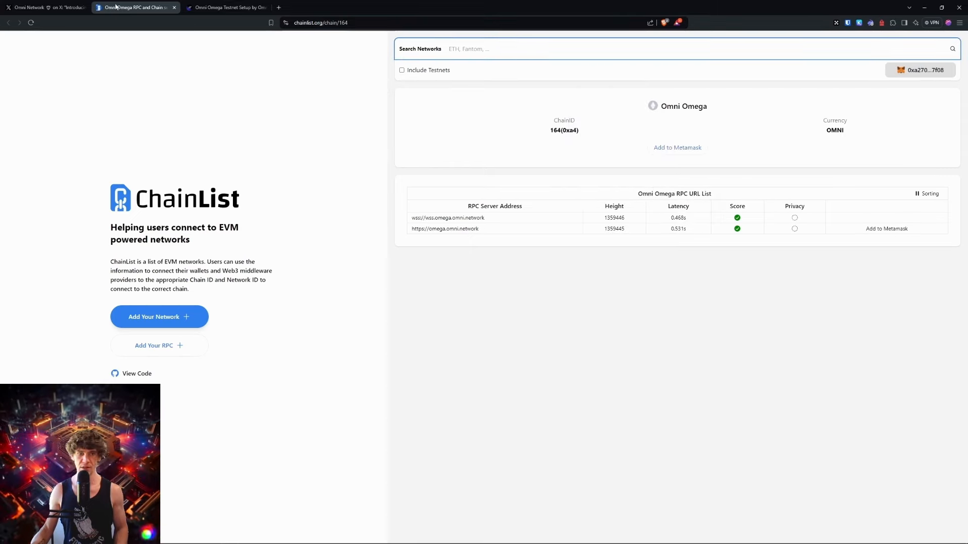
pyautogui.click(43, 7)
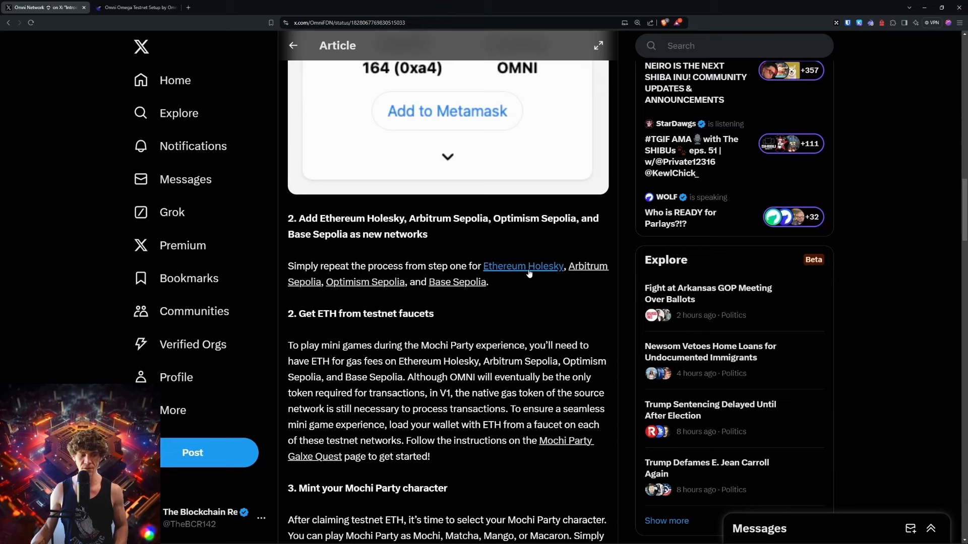
# View the Ethereum Holesky page, then search ChainList for 'arbitrum' with testnets included, listing Arbitrum Sepolia
pyautogui.click(522, 266)
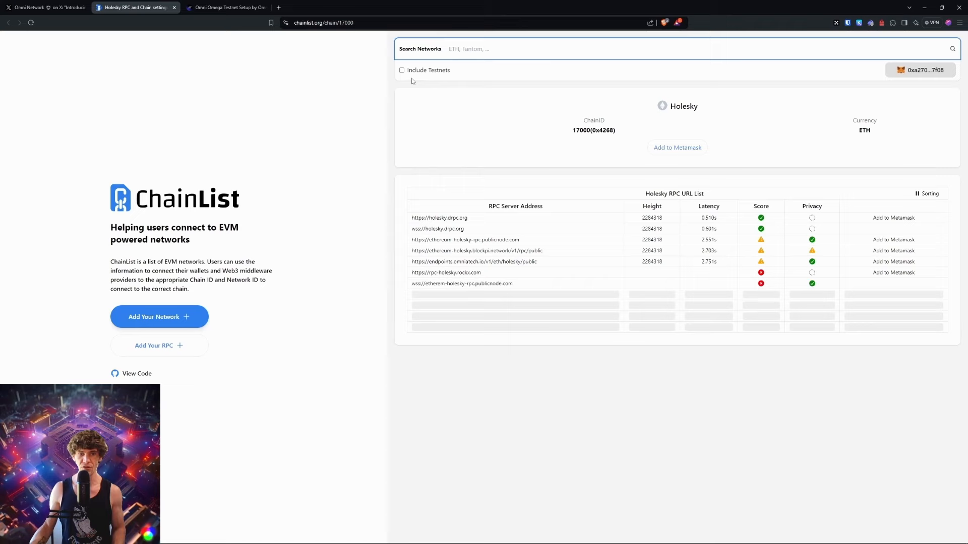
pyautogui.write('arbitrum')
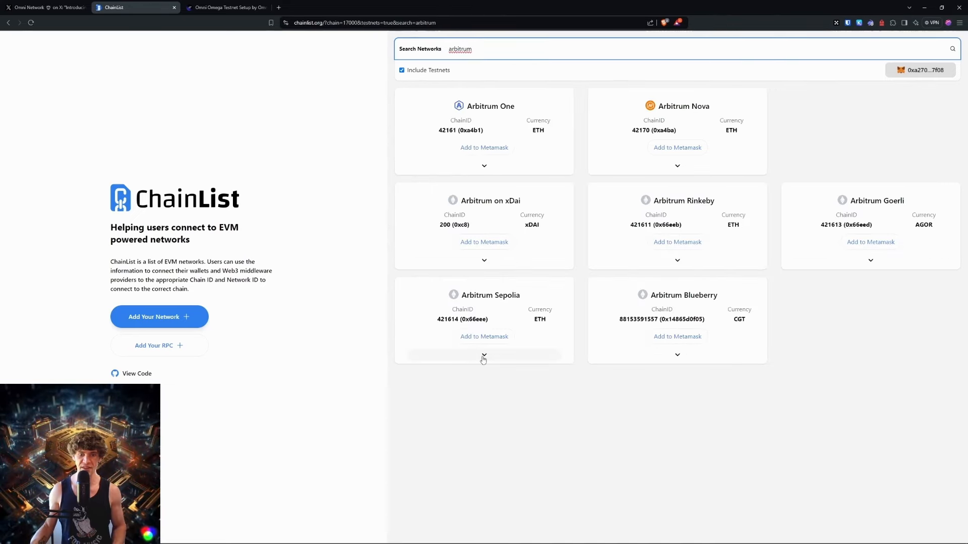
pyautogui.click(43, 7)
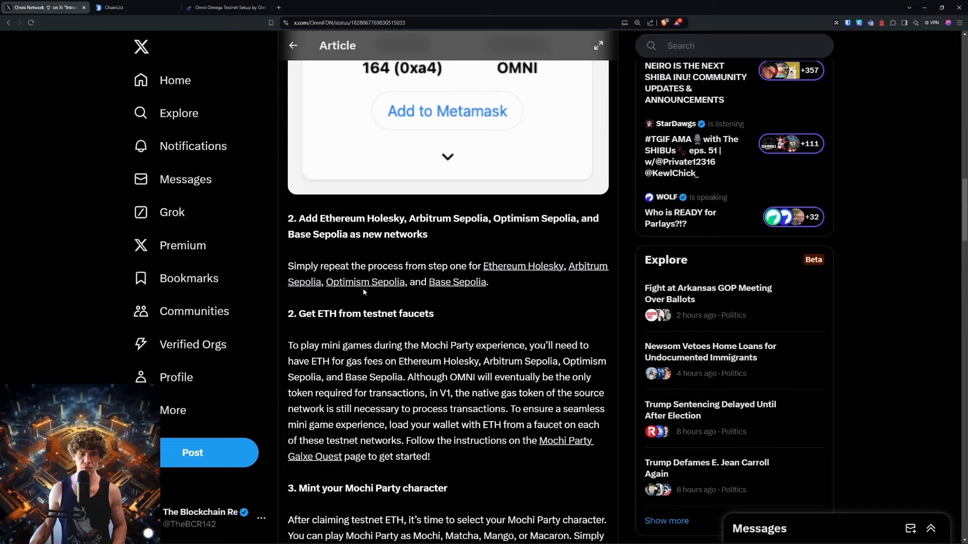
pyautogui.moveTo(485, 322)
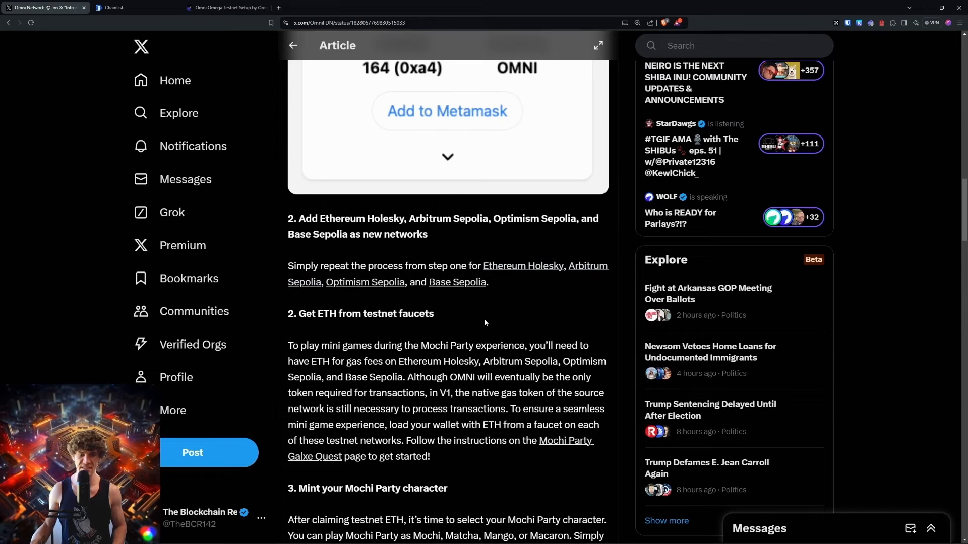
pyautogui.scroll(-3)
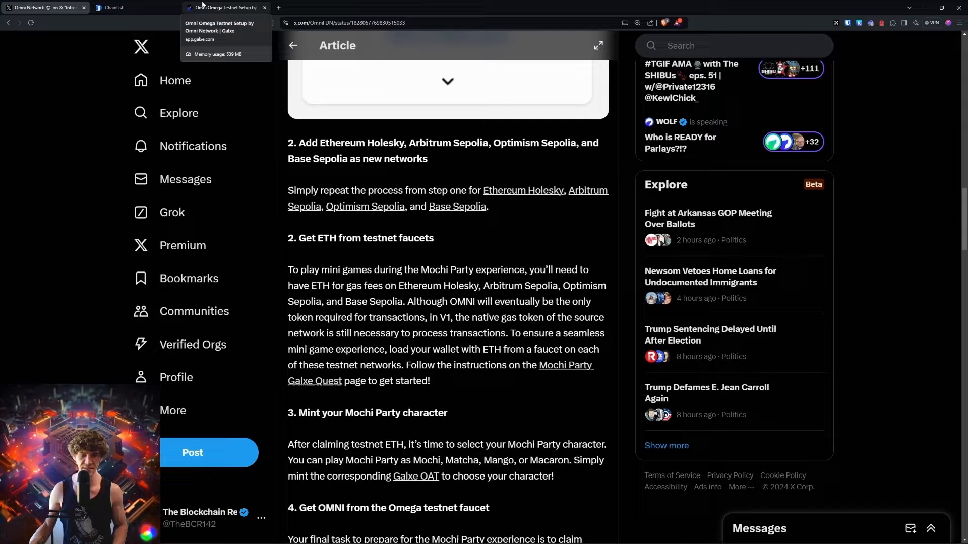
pyautogui.click(131, 7)
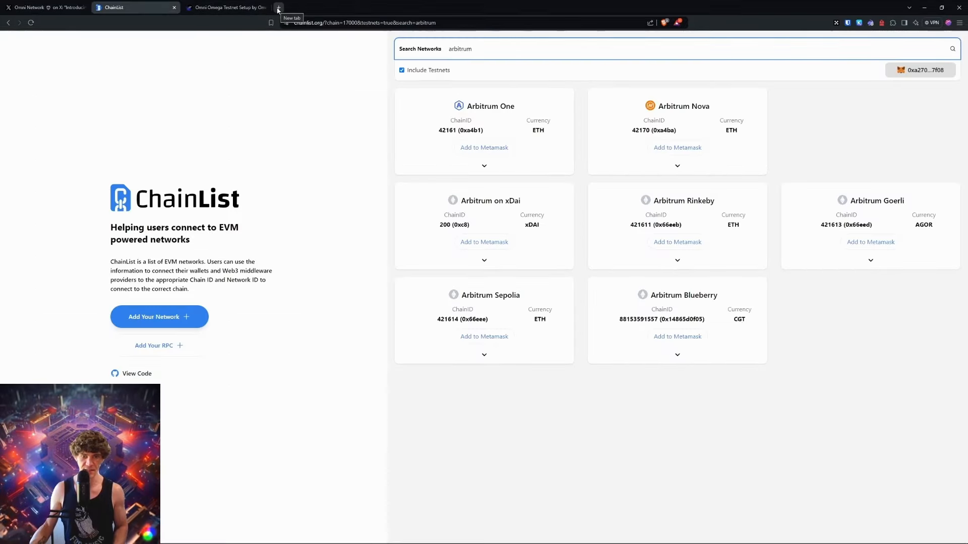
# Load the Sepolia PoW Faucet (sepolia-faucet.pk910.de) in its own tab
pyautogui.click(278, 7)
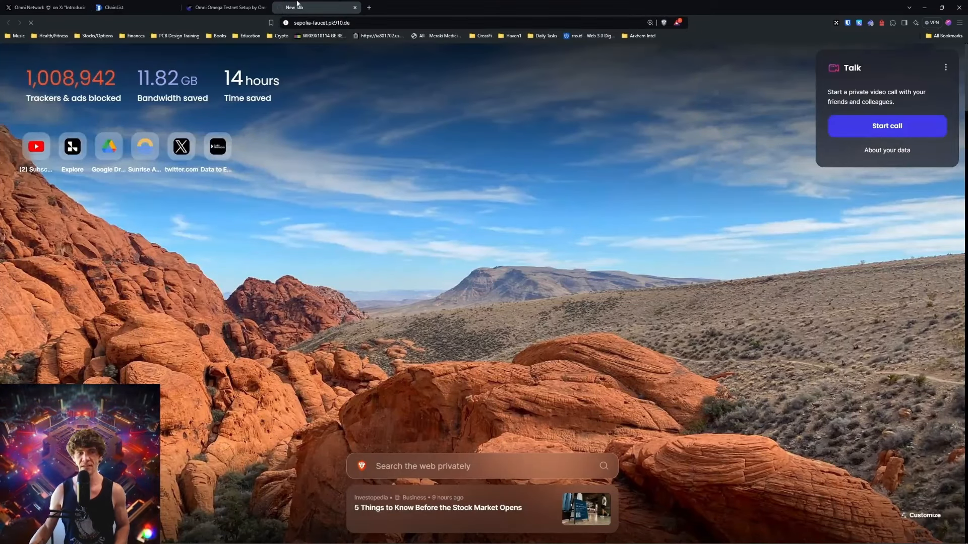
pyautogui.click(127, 7)
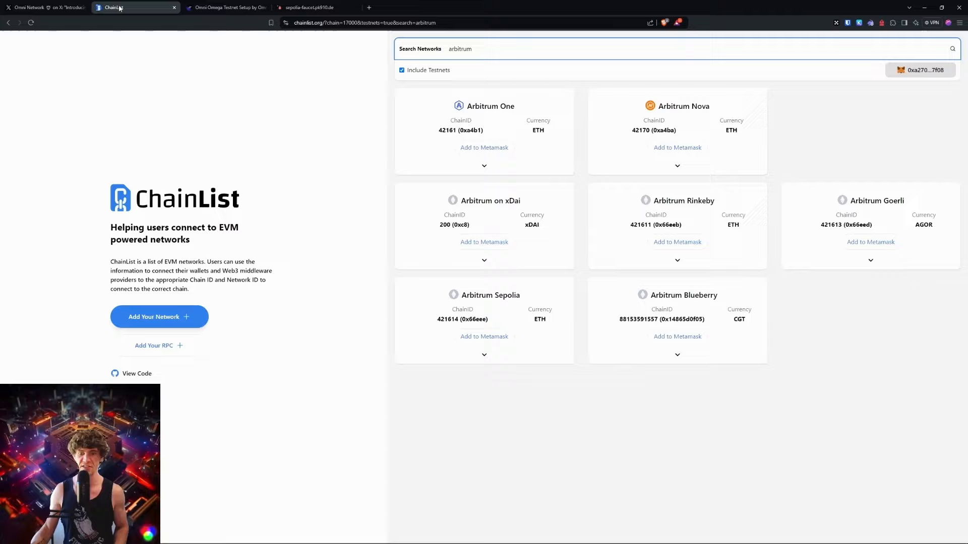
pyautogui.click(308, 7)
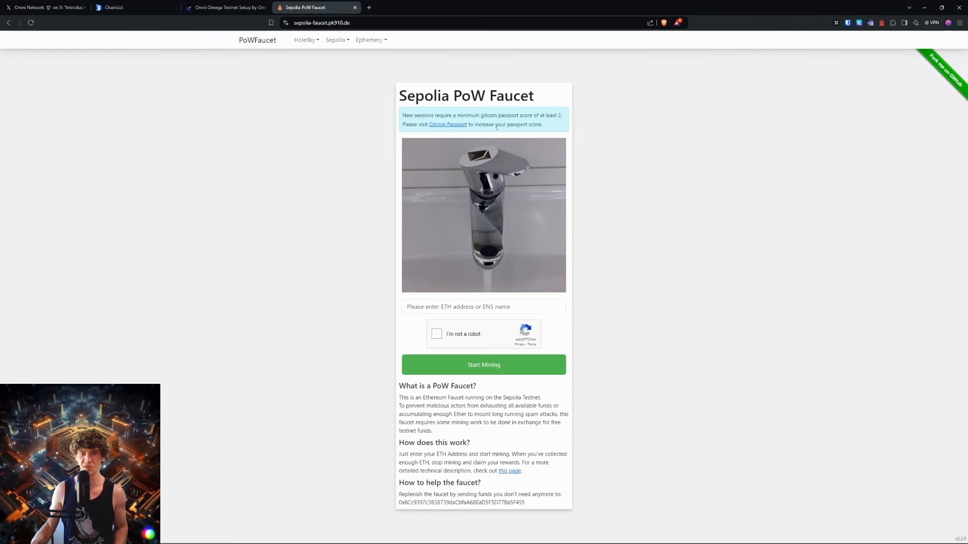
# Review the Omni Omega quest list on Galxe, then move to the Orbiter Finance bridge
pyautogui.click(224, 7)
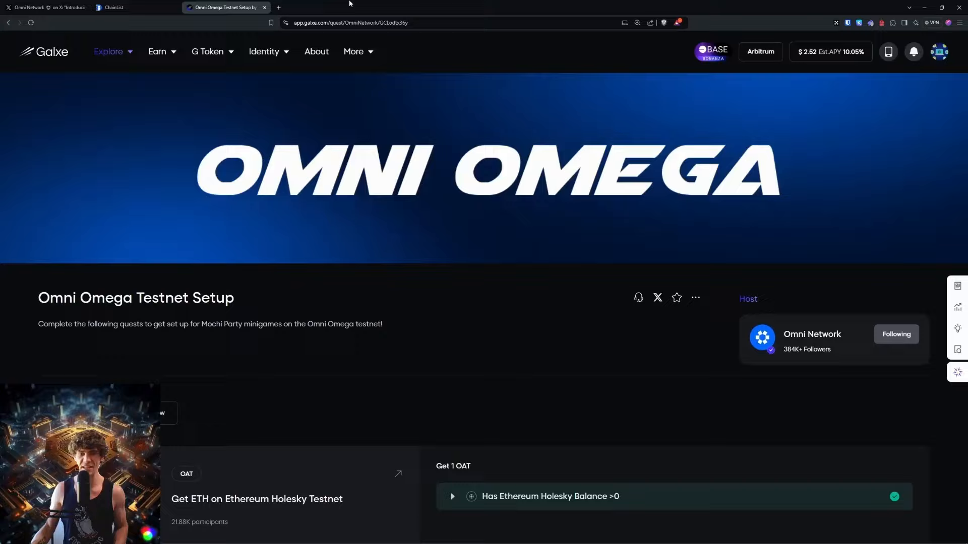
pyautogui.scroll(-3)
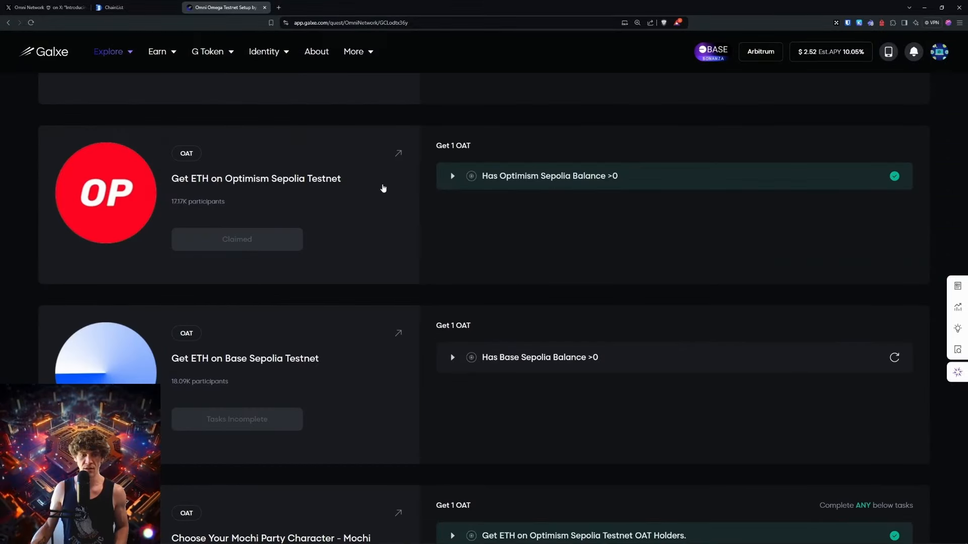
pyautogui.click(367, 7)
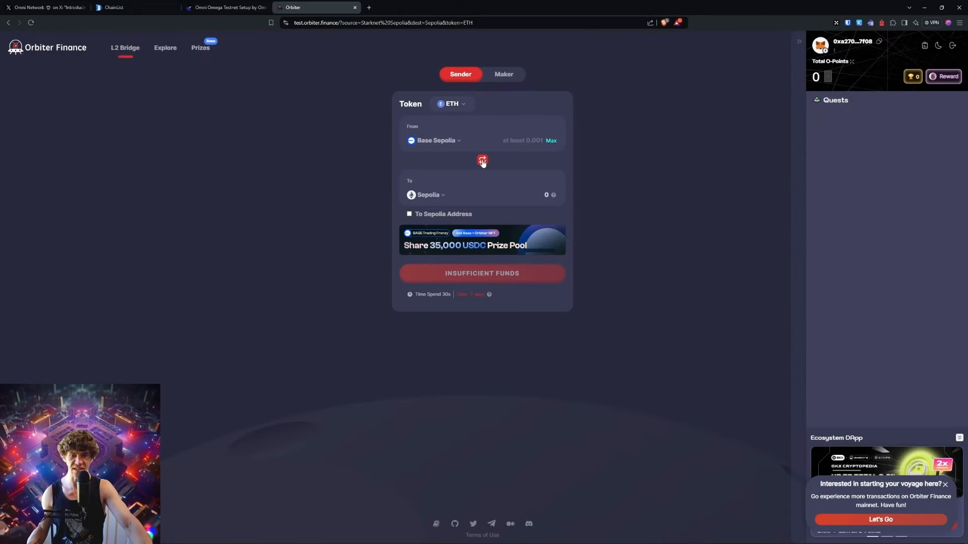
# Bridge 0.5 ETH from Sepolia to Base Sepolia on Orbiter and sign the transaction in the wallet
pyautogui.click(482, 161)
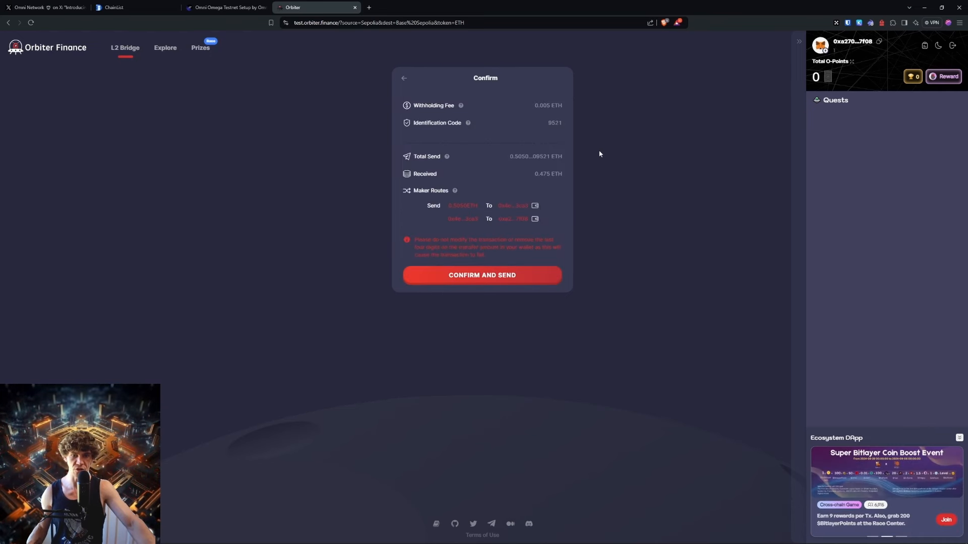
pyautogui.click(482, 275)
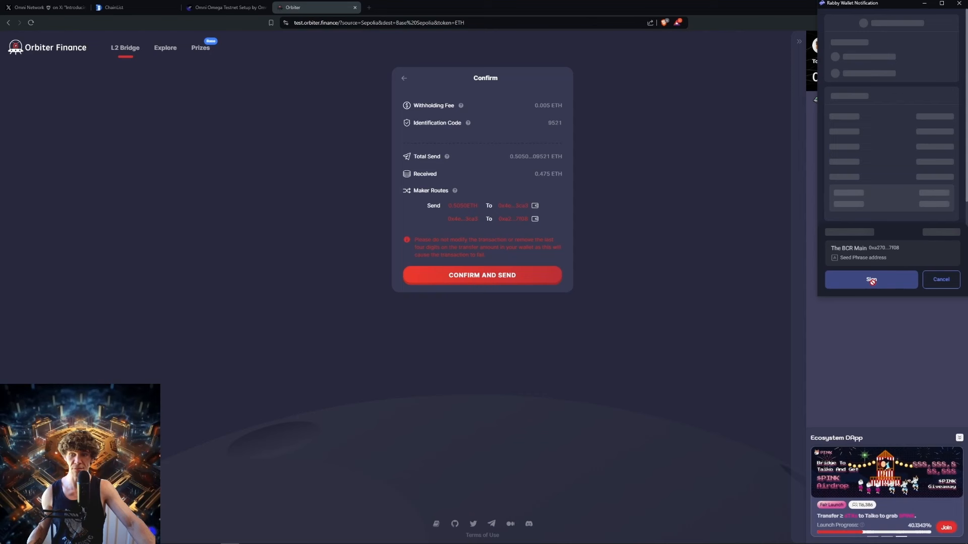
pyautogui.click(871, 279)
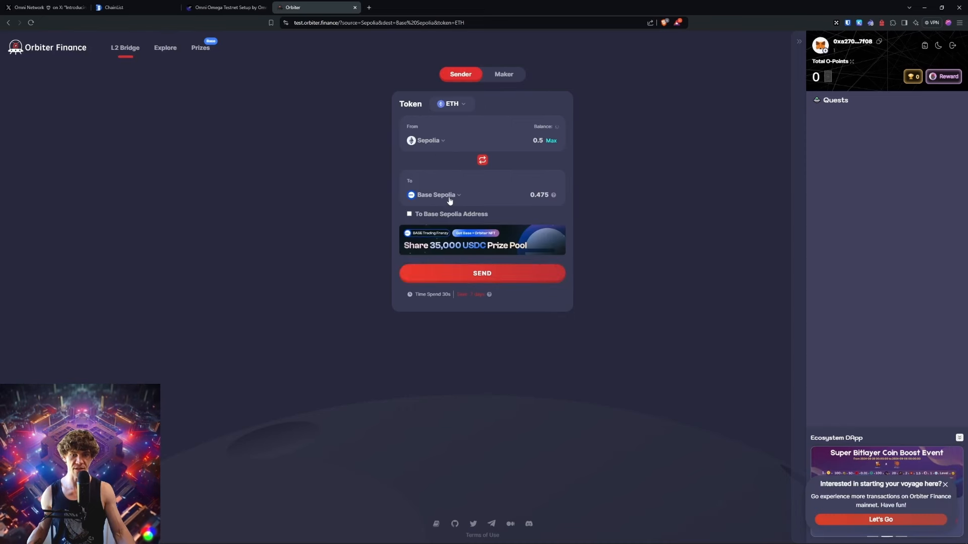
# Browse the destination chains filtered to Ethereum and L2 networks, then start a new tab for Owlto
pyautogui.click(436, 194)
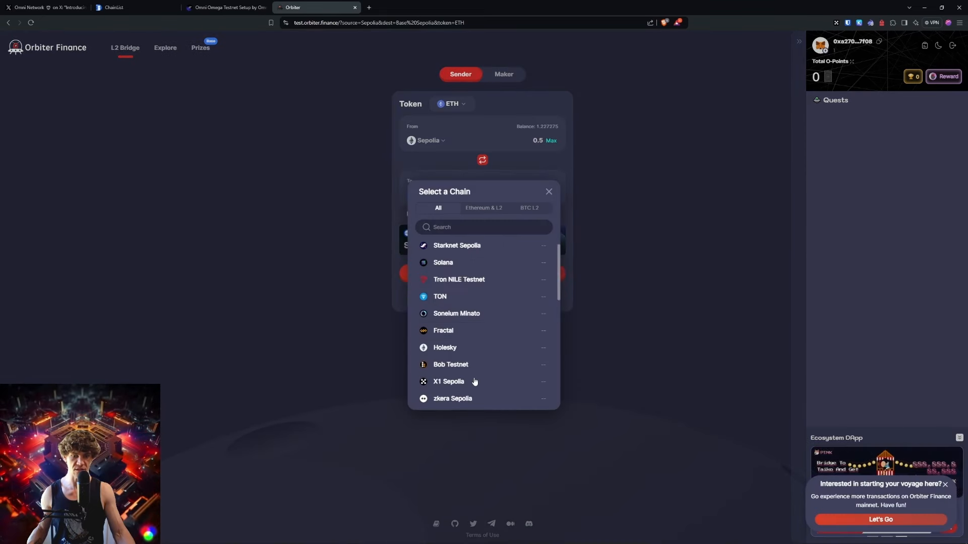
pyautogui.scroll(-3)
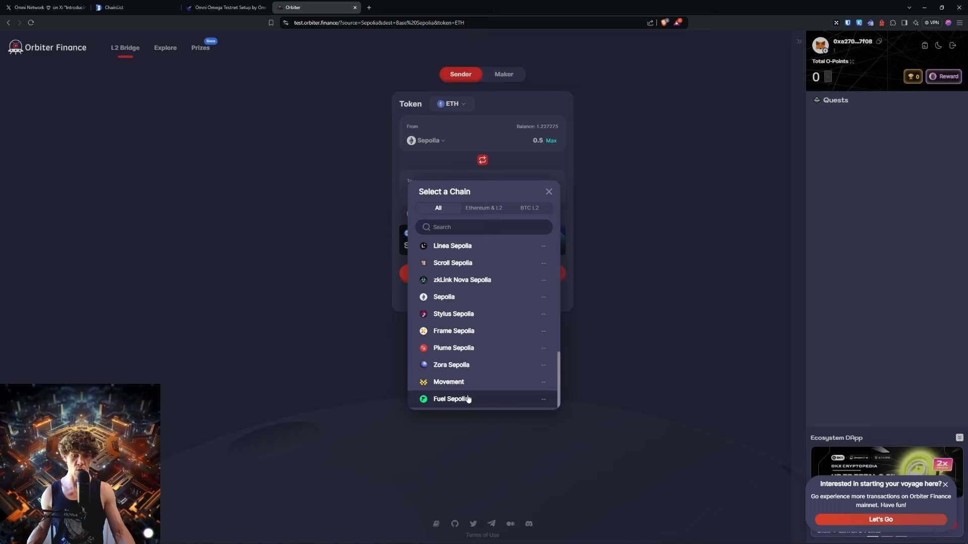
pyautogui.click(483, 207)
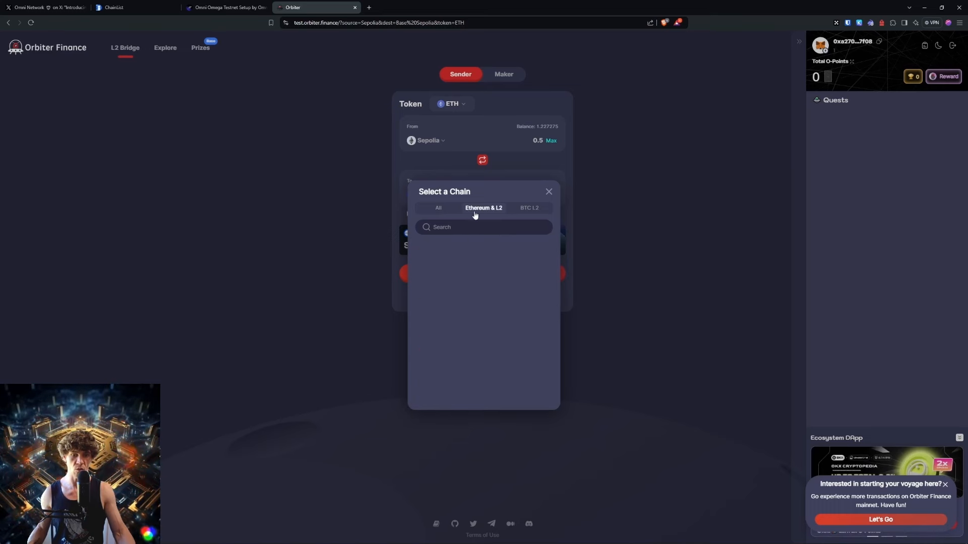
pyautogui.click(439, 207)
pyautogui.write('owlto.finance')
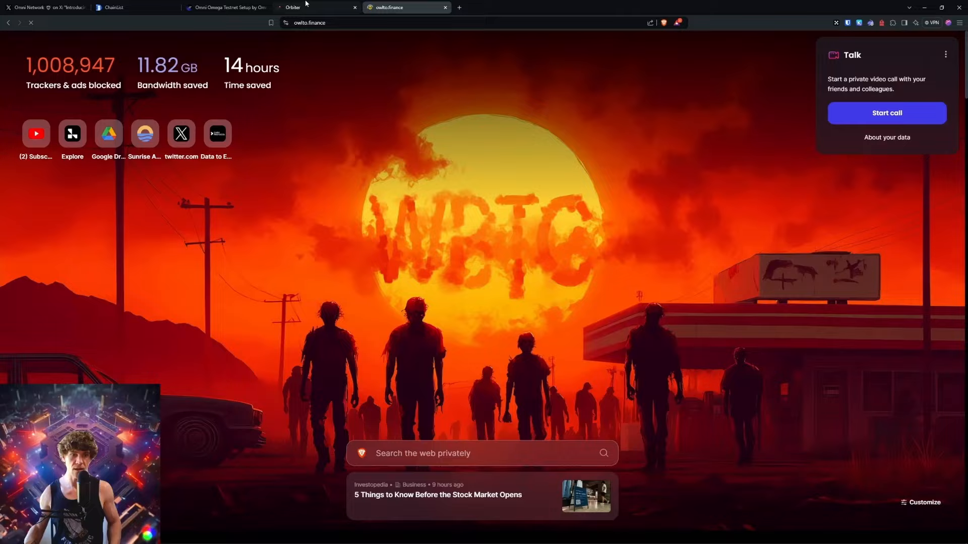
# Look through Owlto's testnet source networks, then go back to the Galxe quest
pyautogui.click(404, 7)
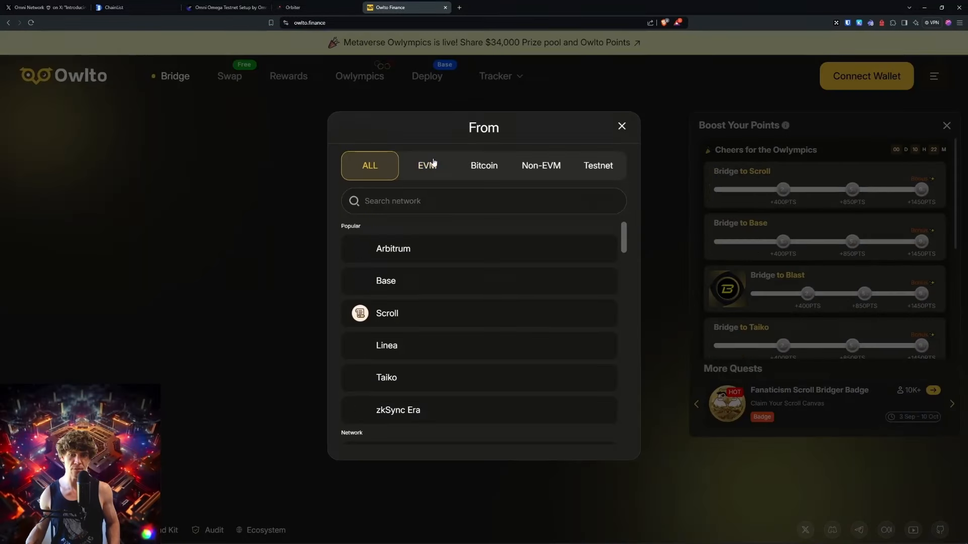
pyautogui.click(595, 165)
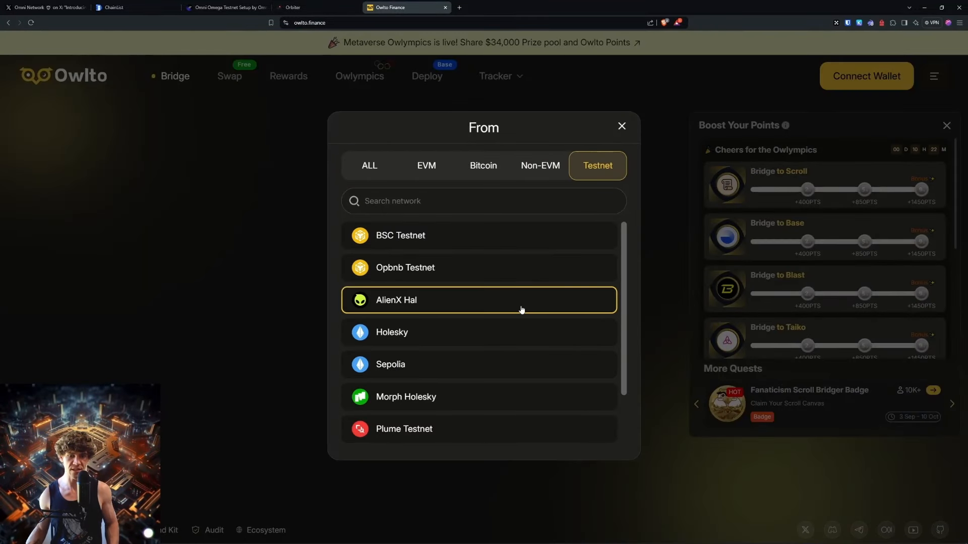
pyautogui.click(621, 126)
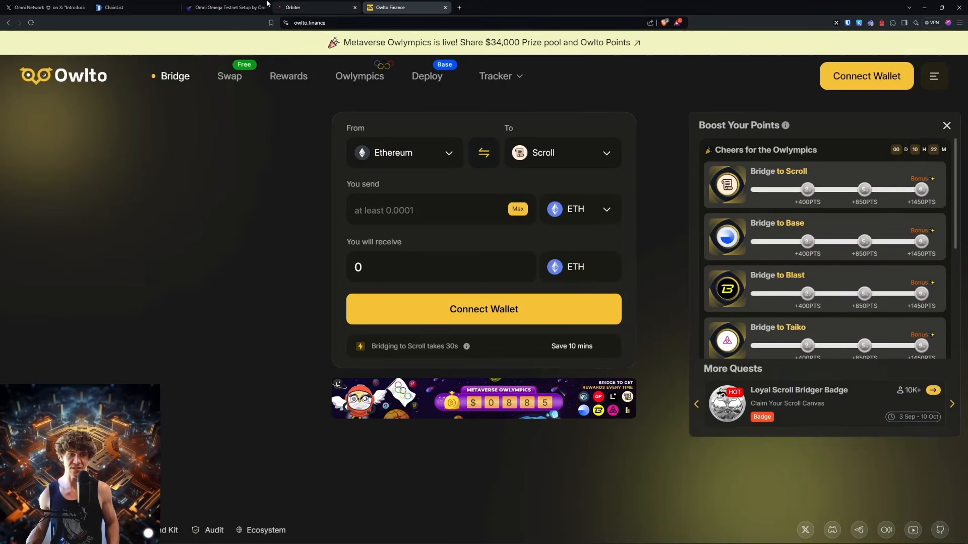
pyautogui.click(225, 7)
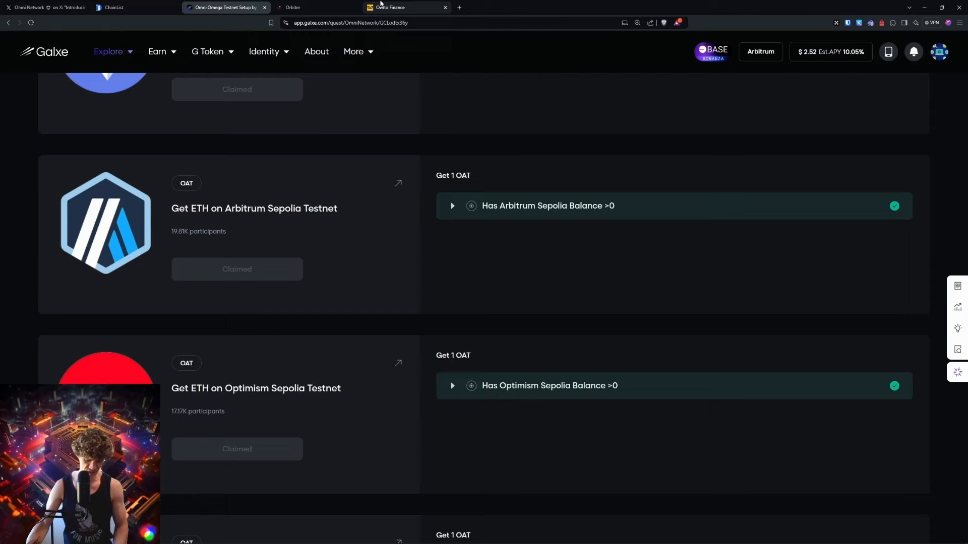
# Close the leftover ChainList, Orbiter and Owlto tabs and open the Get ETH on Base Sepolia Testnet quest
pyautogui.click(402, 7)
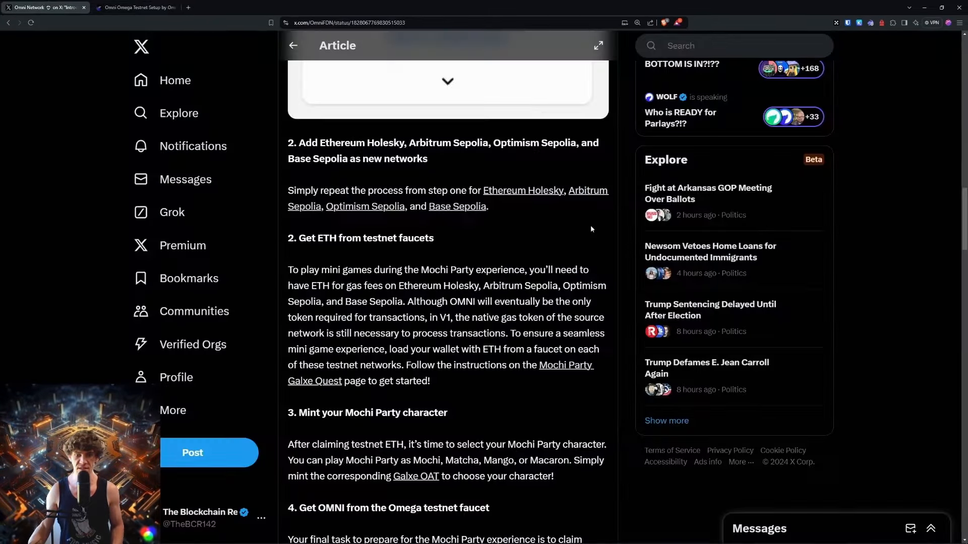
pyautogui.click(136, 7)
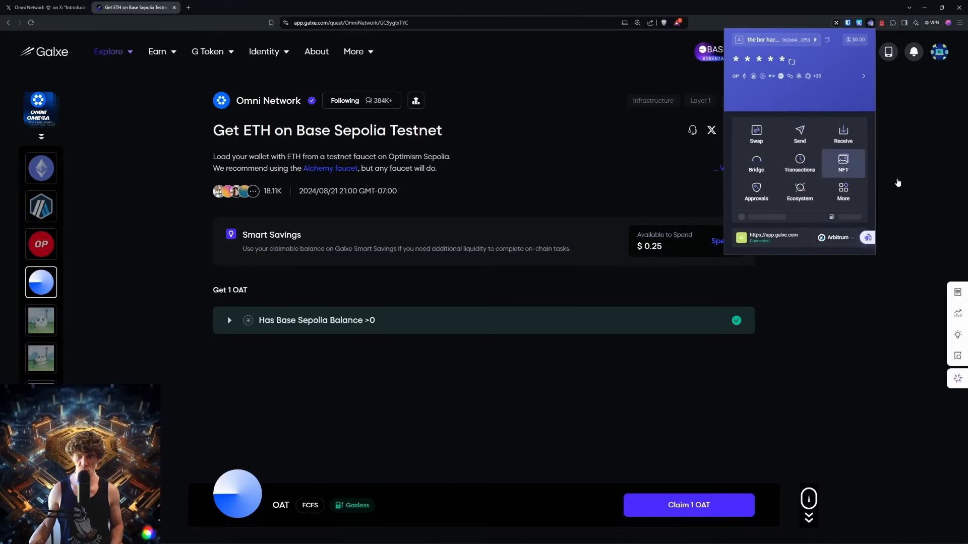
# Log in to Galxe with the wallet and claim the OAT for Get ETH on Base Sepolia Testnet
pyautogui.click(800, 163)
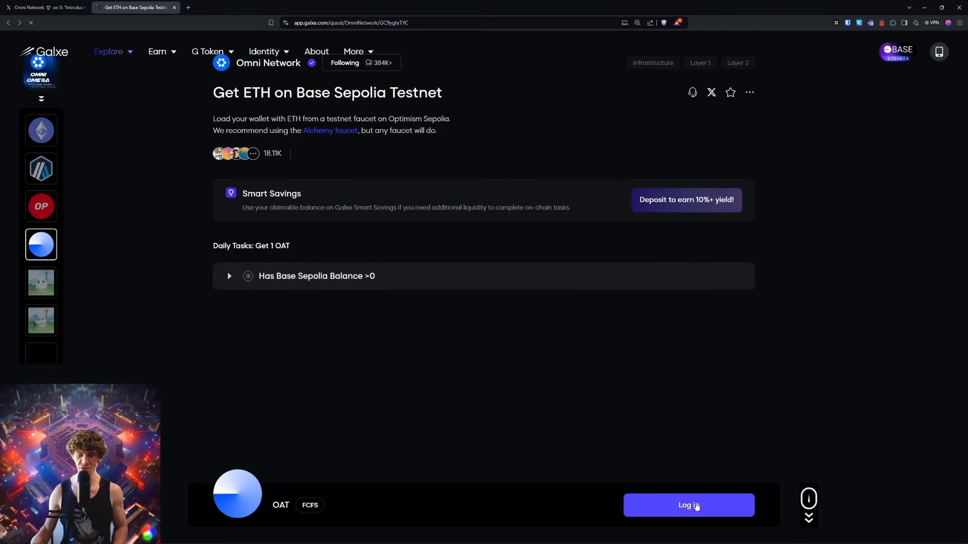
pyautogui.click(688, 505)
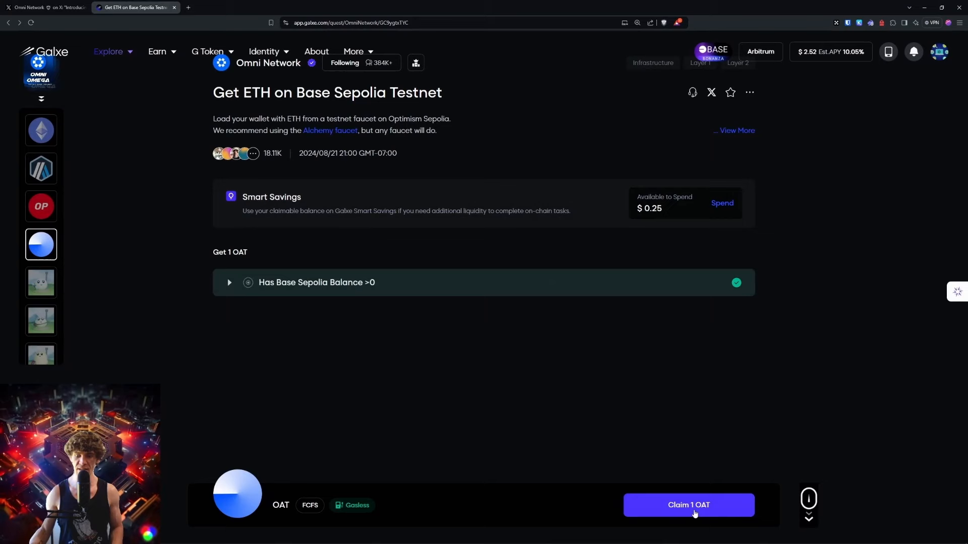
pyautogui.click(688, 505)
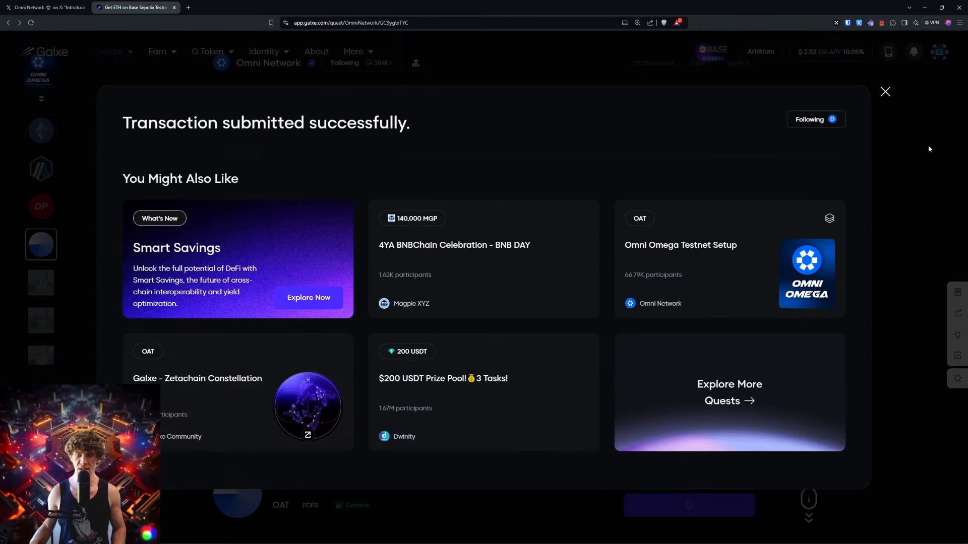
pyautogui.click(884, 91)
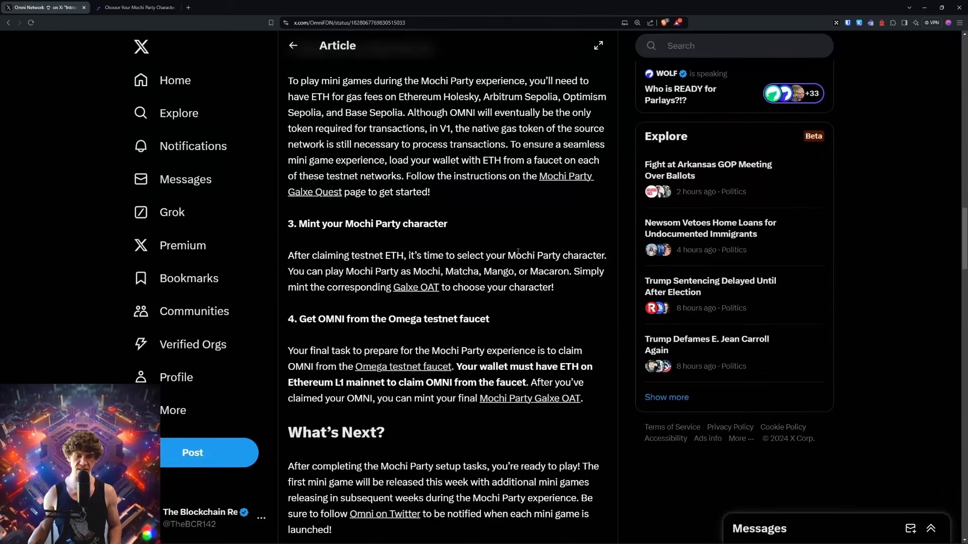
pyautogui.moveTo(324, 247)
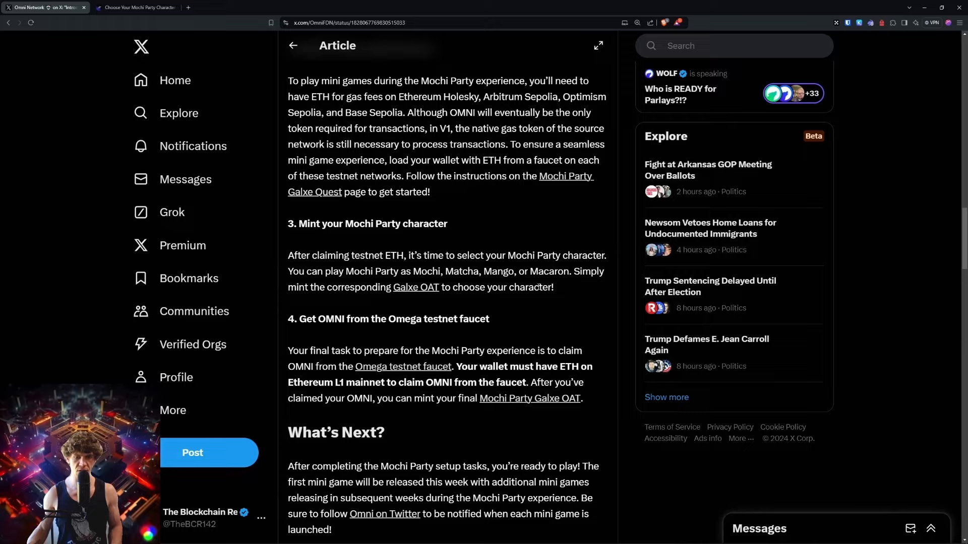
# Open the Galxe quest for the OMNI faucet OAT from the Mochi Party article
pyautogui.click(134, 7)
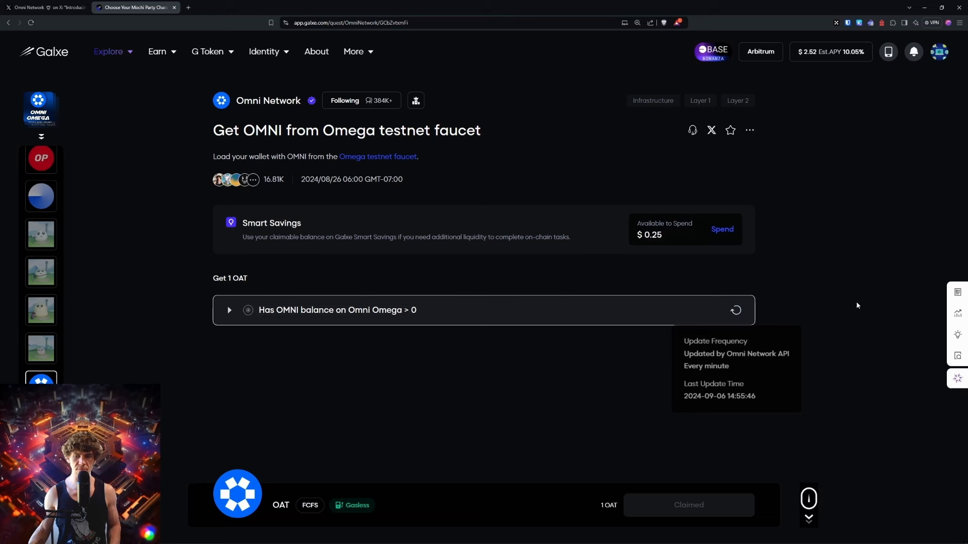
# Recheck the OMNI balance task, then follow the link out to the Omega testnet faucet
pyautogui.click(735, 309)
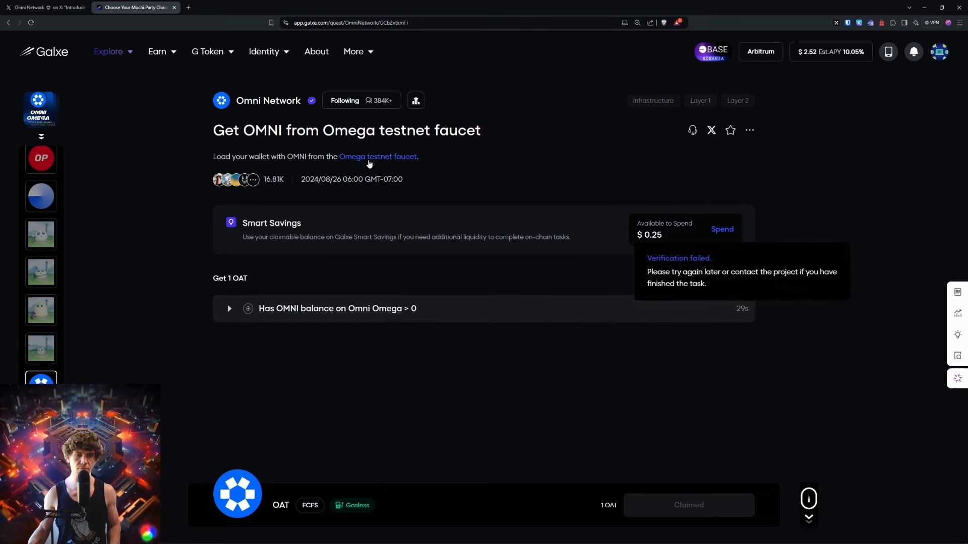
pyautogui.click(377, 156)
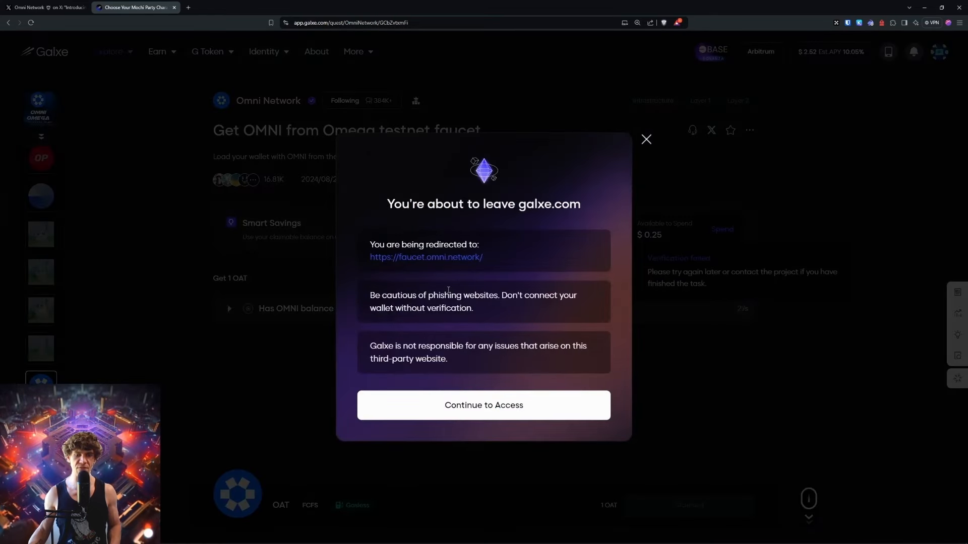
pyautogui.click(483, 405)
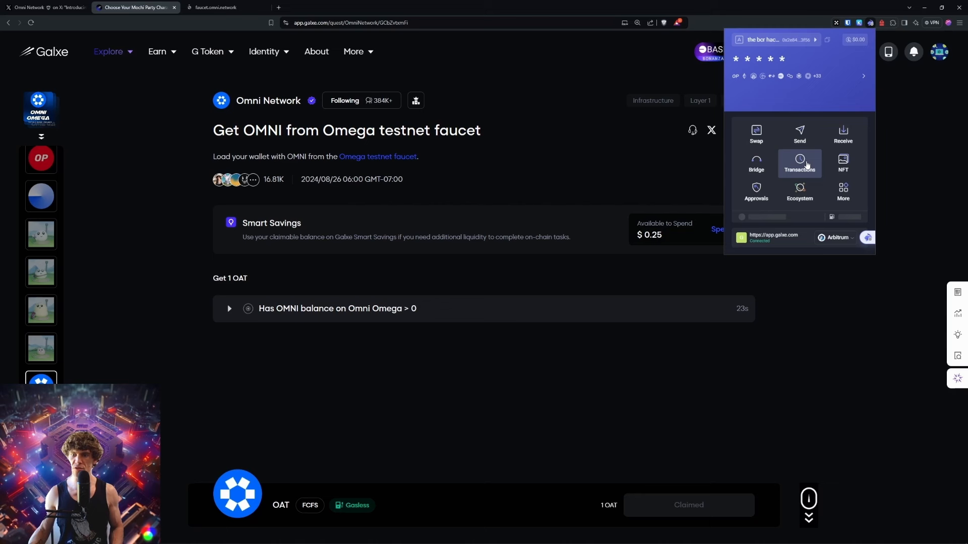
# Review the wallet's recent OAT claim transactions and close the NFT details
pyautogui.click(799, 164)
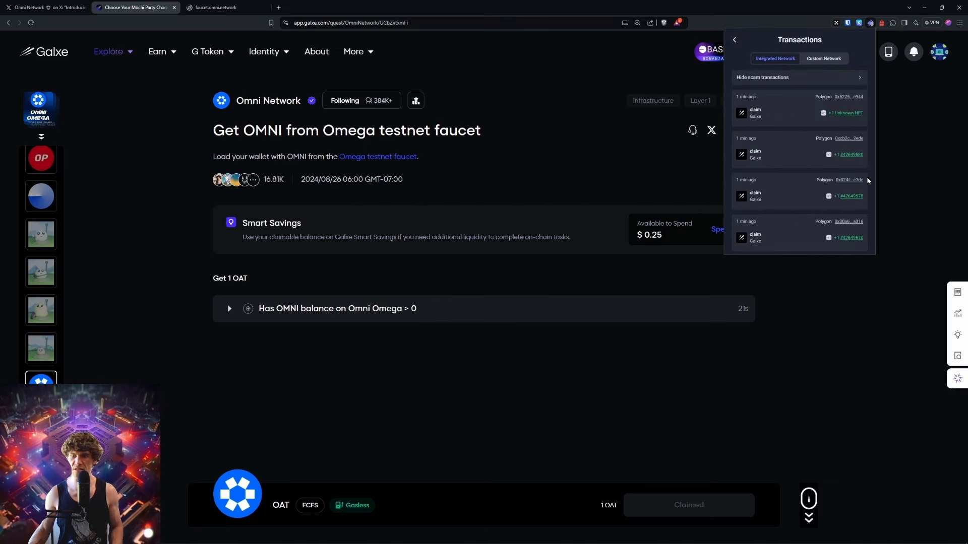
pyautogui.scroll(-3)
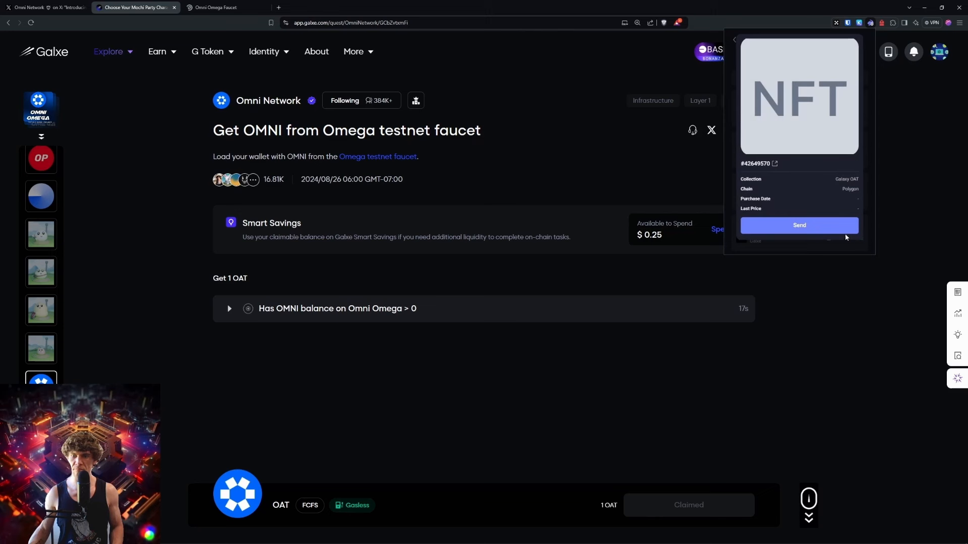
pyautogui.click(798, 225)
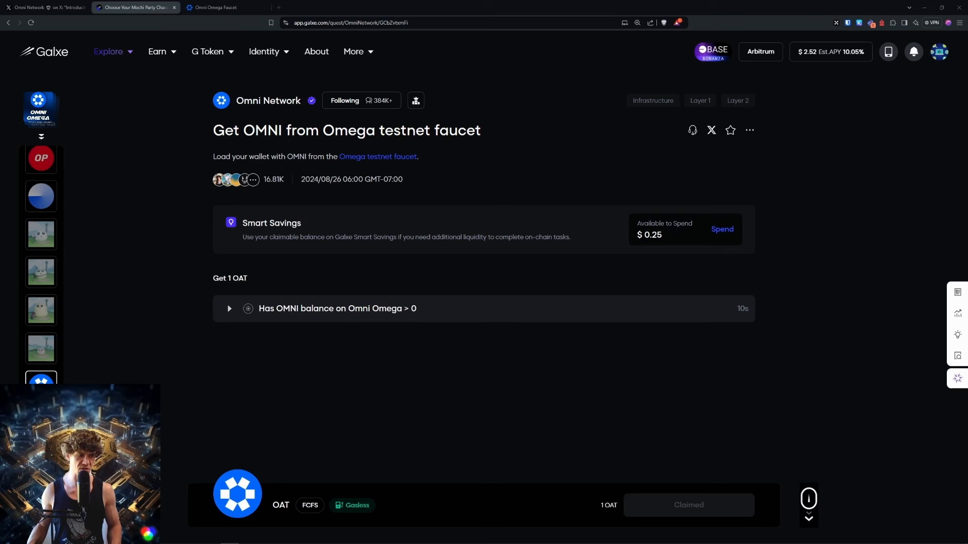
pyautogui.moveTo(555, 183)
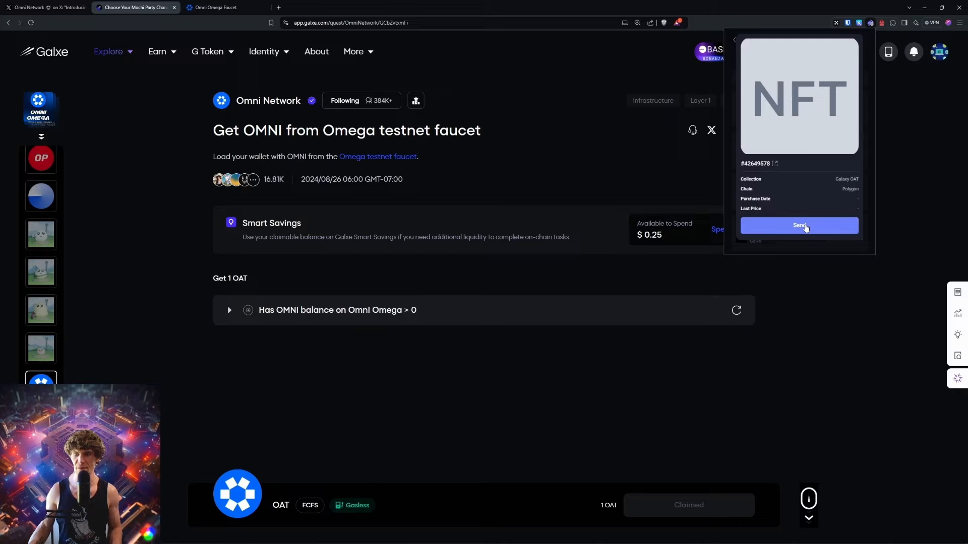
# Fund the copied wallet address at the Omni Omega Faucet and return to the Galxe quest
pyautogui.click(215, 7)
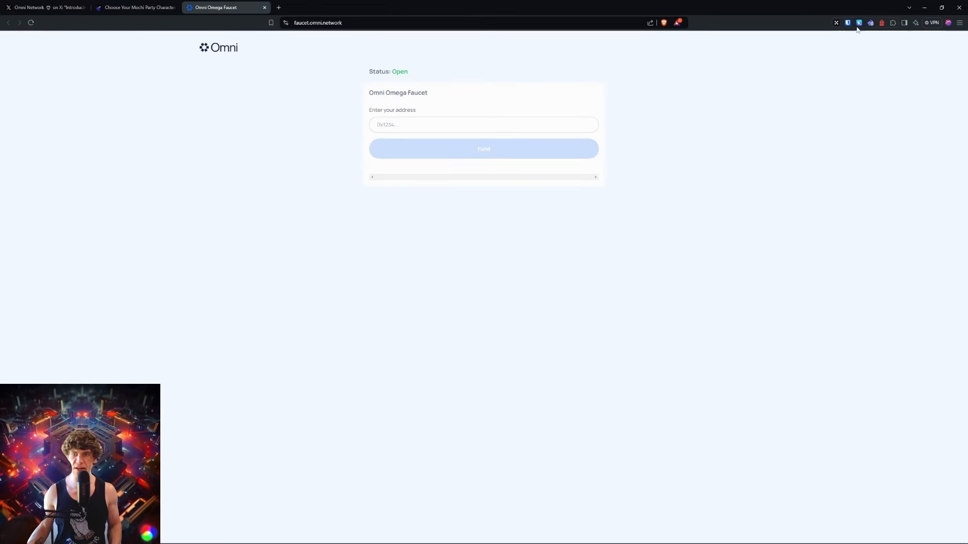
pyautogui.click(870, 23)
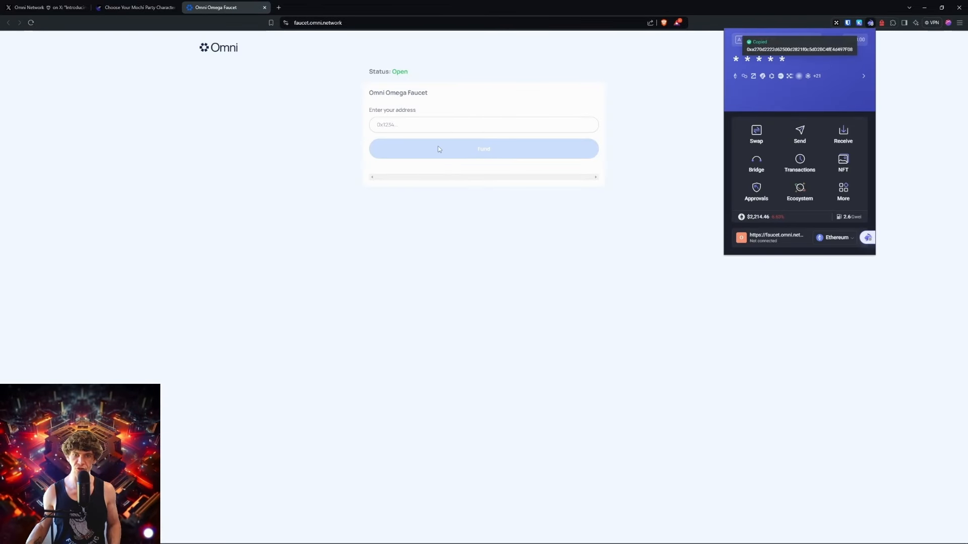
pyautogui.click(483, 149)
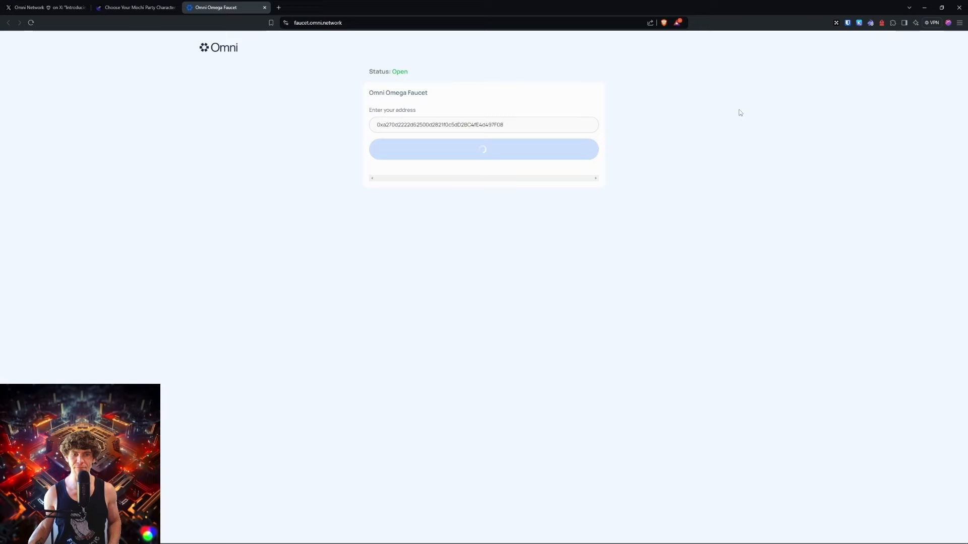
pyautogui.moveTo(619, 119)
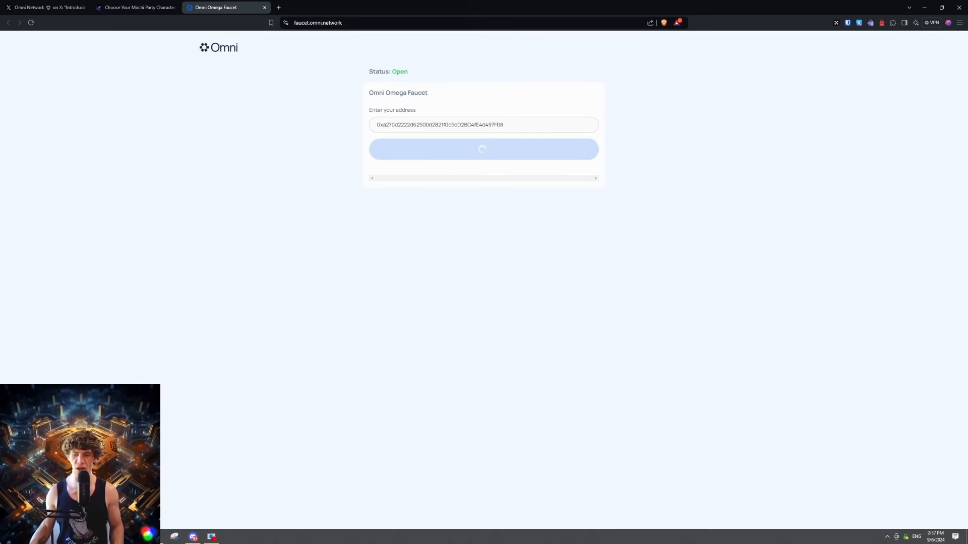
pyautogui.click(483, 149)
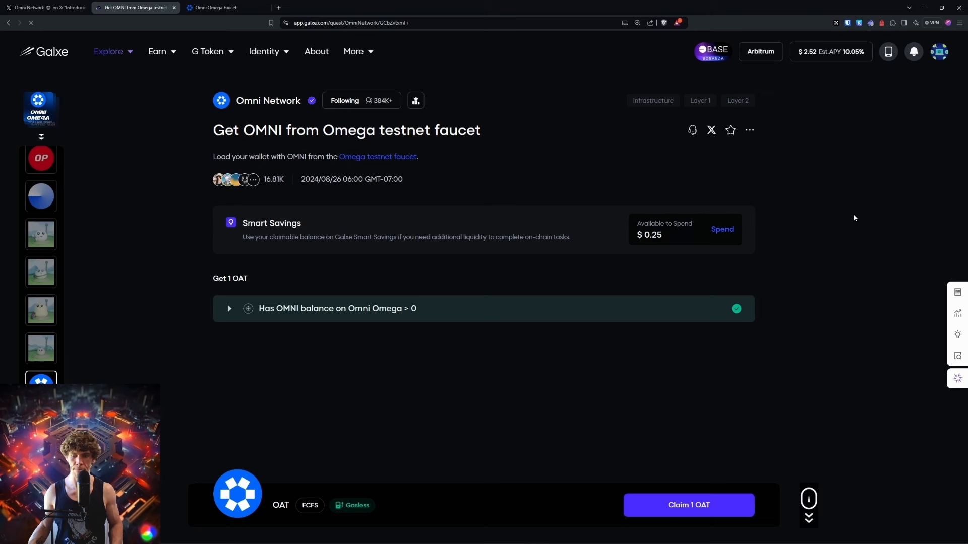
# Check the Smart Savings balance and the wallet's recent transactions
pyautogui.click(688, 505)
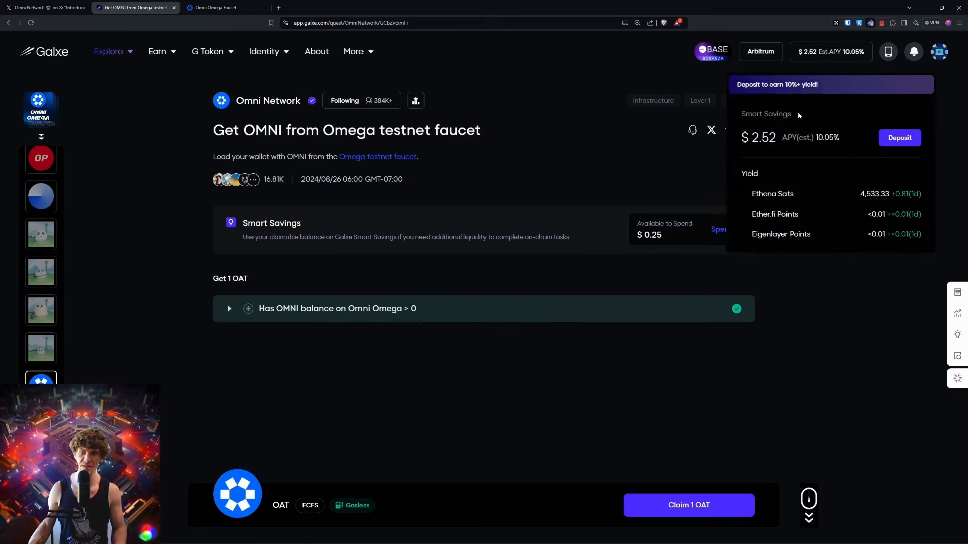
pyautogui.click(939, 51)
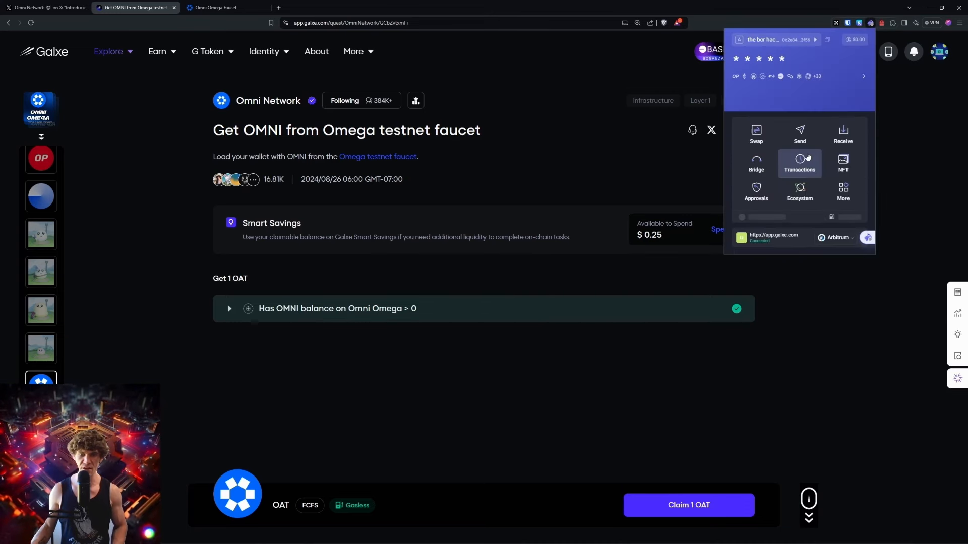
pyautogui.click(221, 8)
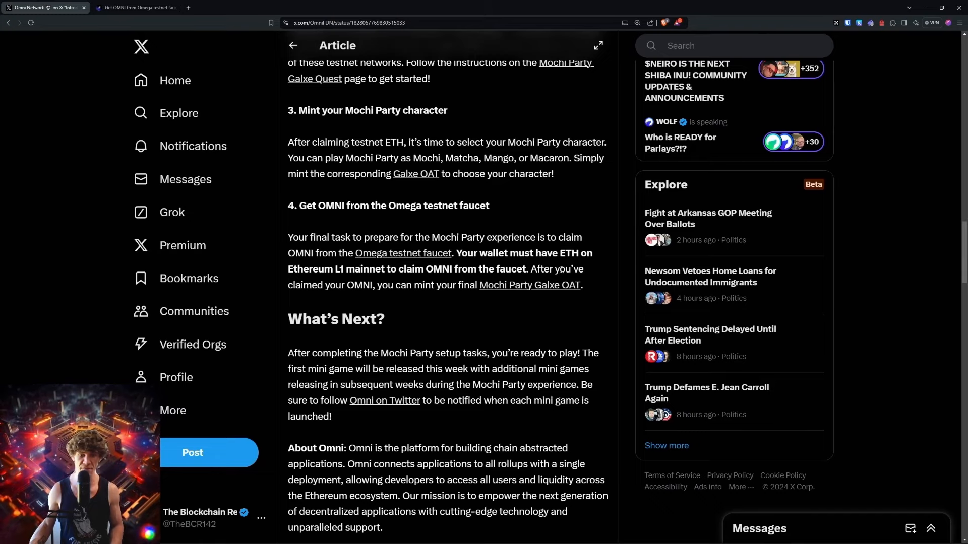
# Scroll back through the Mochi Party setup steps in the X article
pyautogui.scroll(-3)
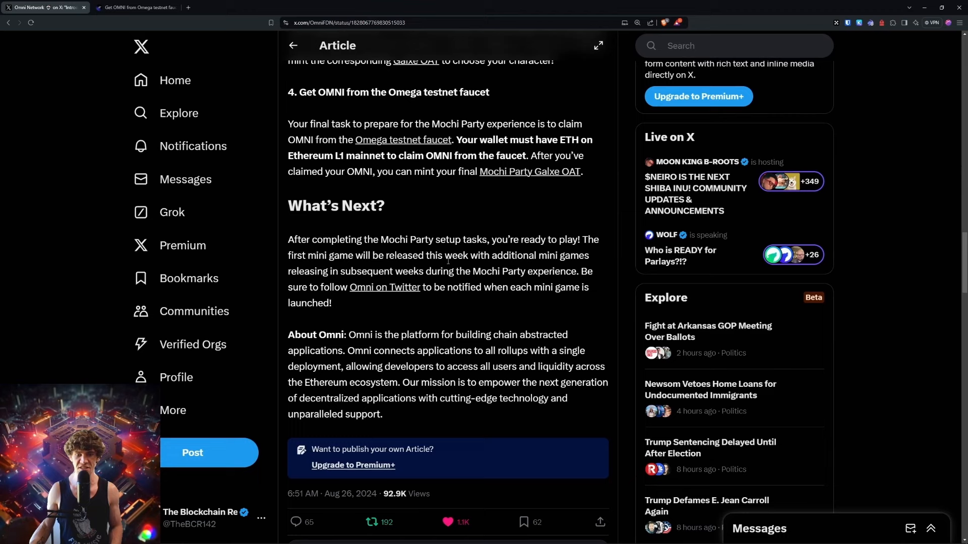
pyautogui.moveTo(449, 259)
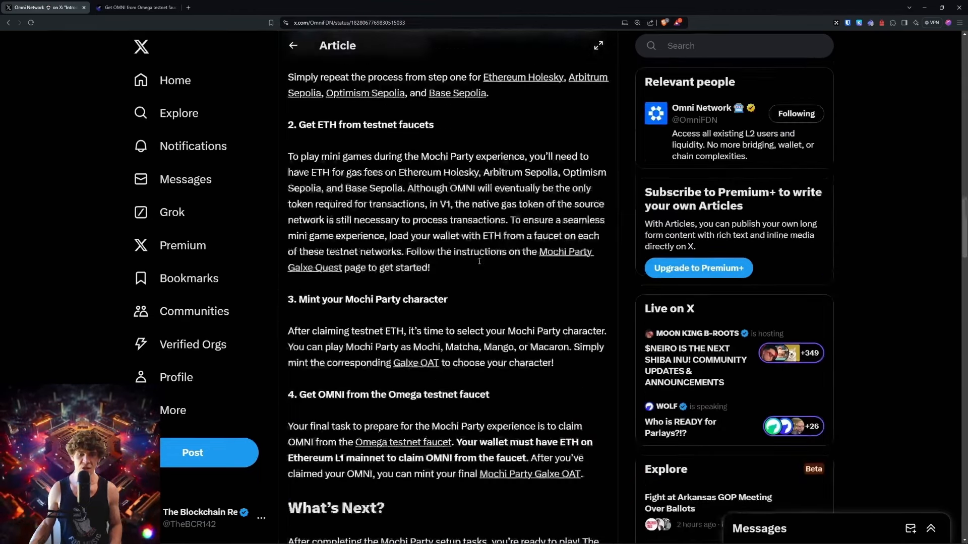
pyautogui.scroll(-3)
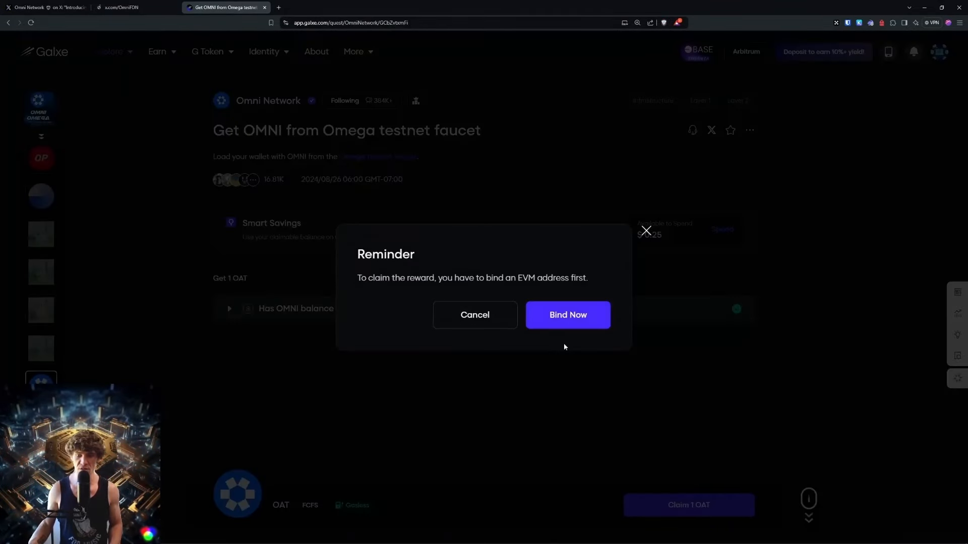
# Bind the EVM address to claim the faucet OAT, review the Testnet Setup campaign, then go to Omni Network's X profile
pyautogui.click(566, 315)
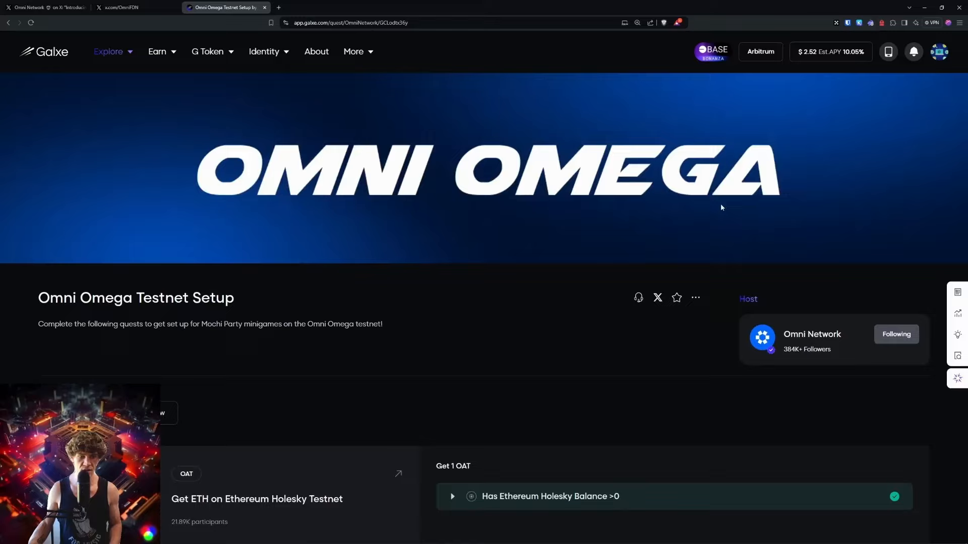
pyautogui.scroll(-3)
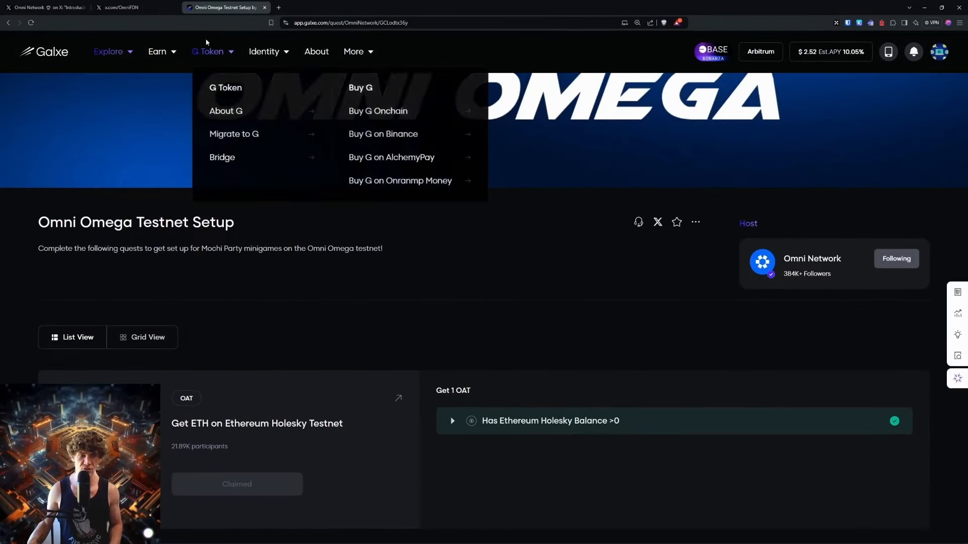
pyautogui.scroll(-3)
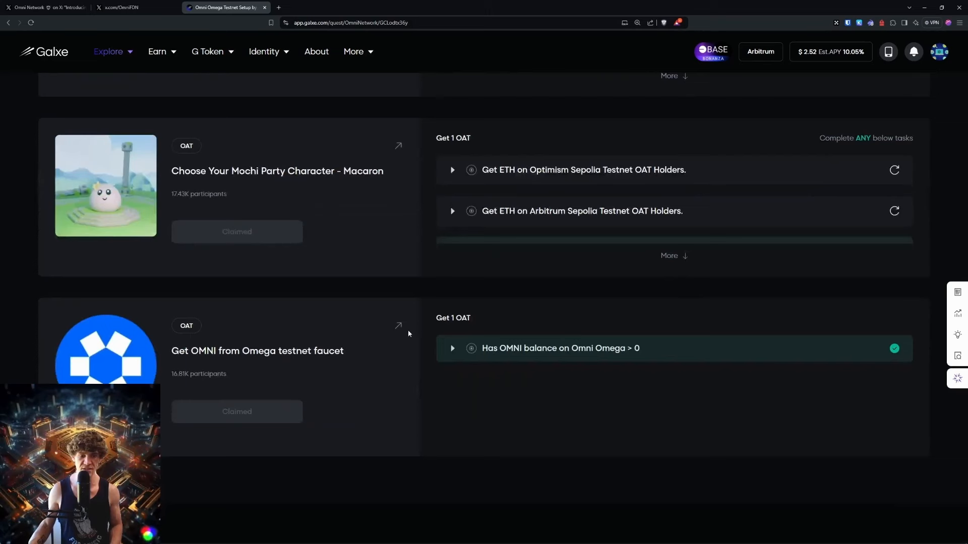
pyautogui.click(398, 325)
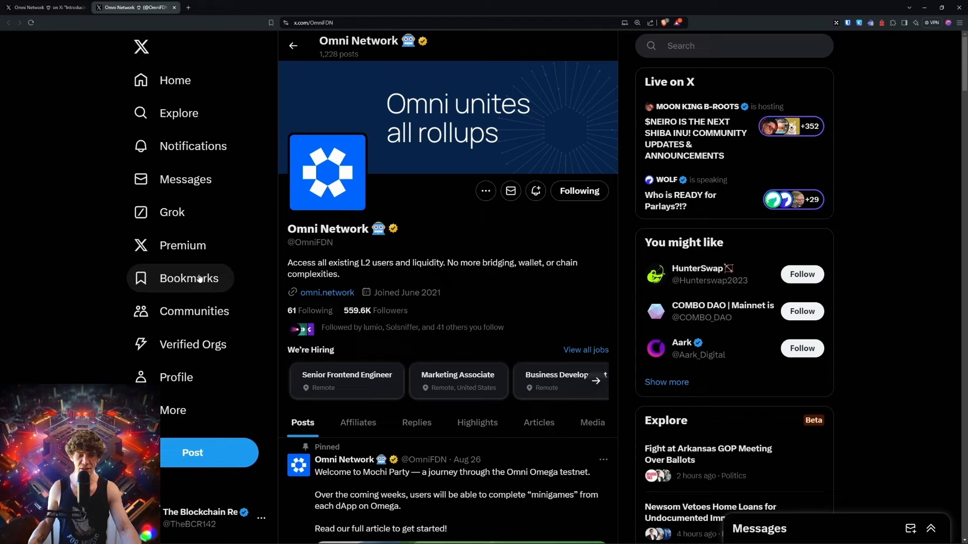
pyautogui.moveTo(81, 278)
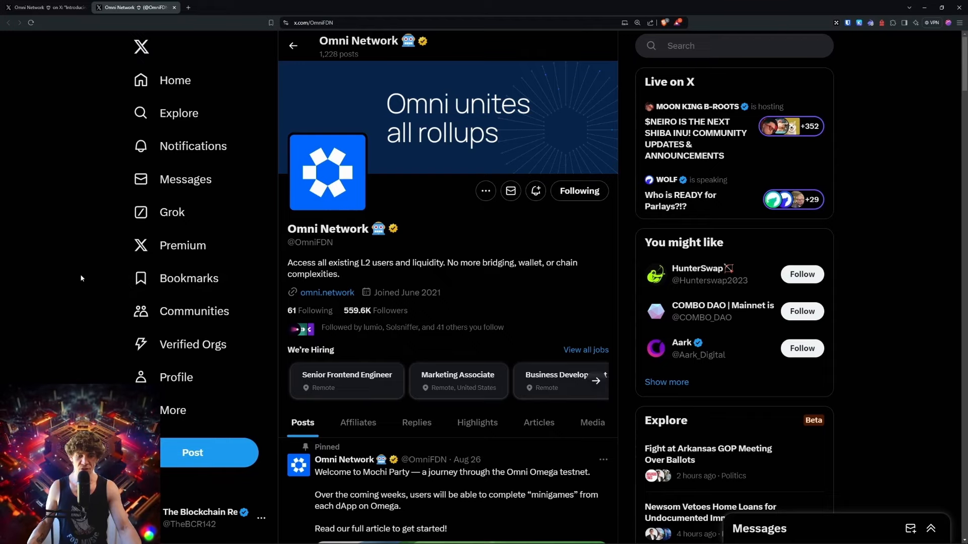
pyautogui.scroll(-3)
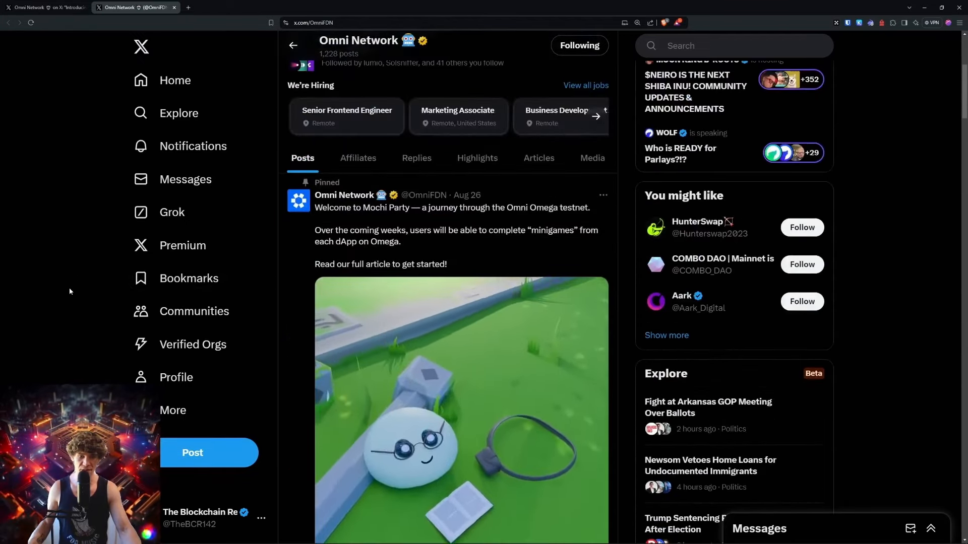
pyautogui.scroll(-3)
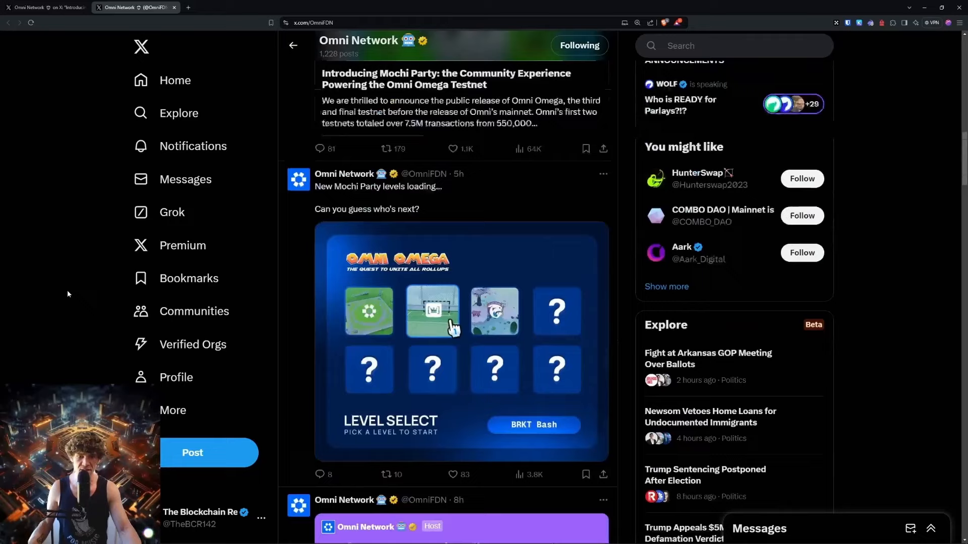
pyautogui.scroll(-3)
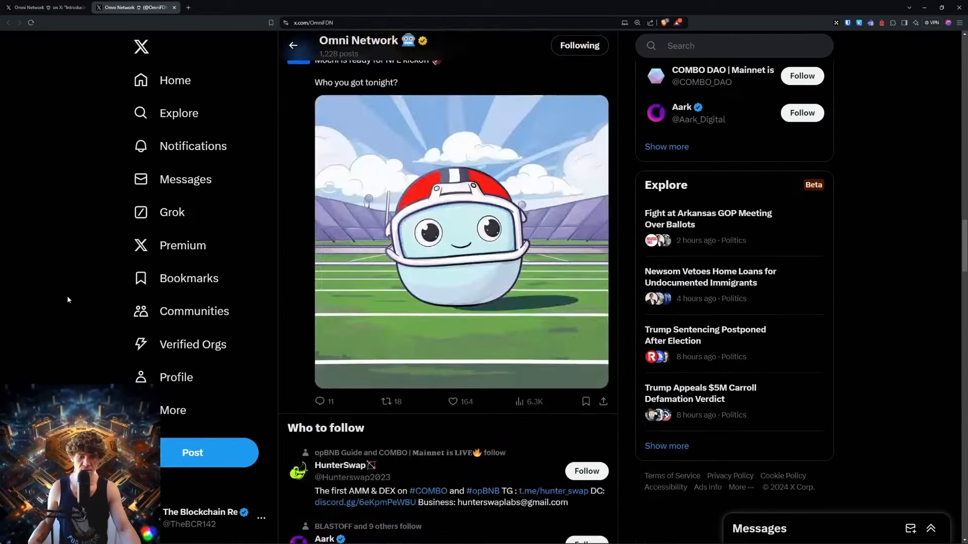
pyautogui.scroll(-3)
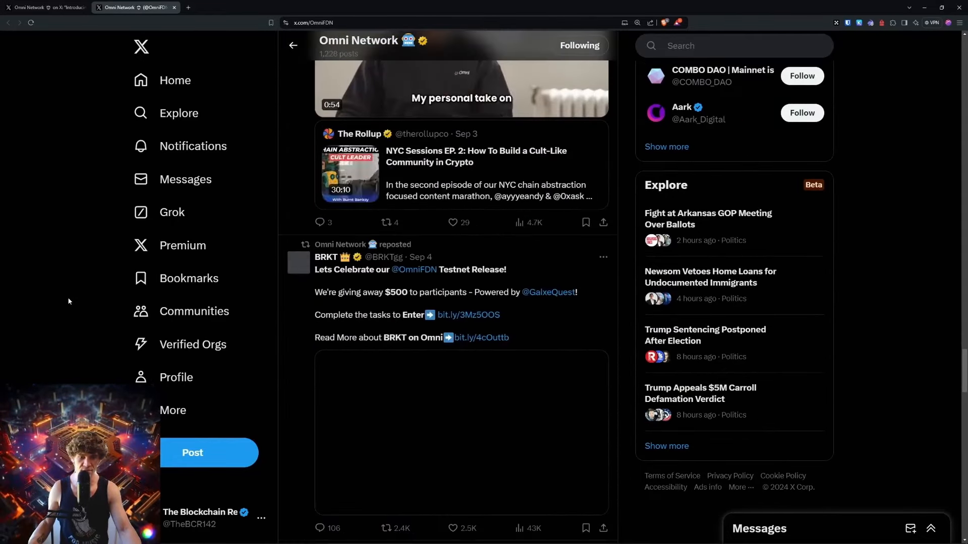
pyautogui.scroll(-3)
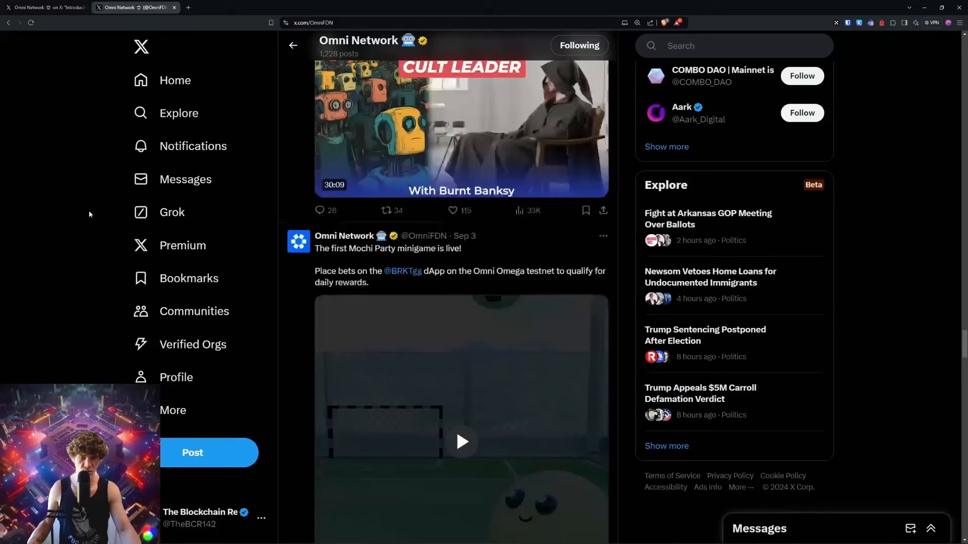
pyautogui.scroll(-3)
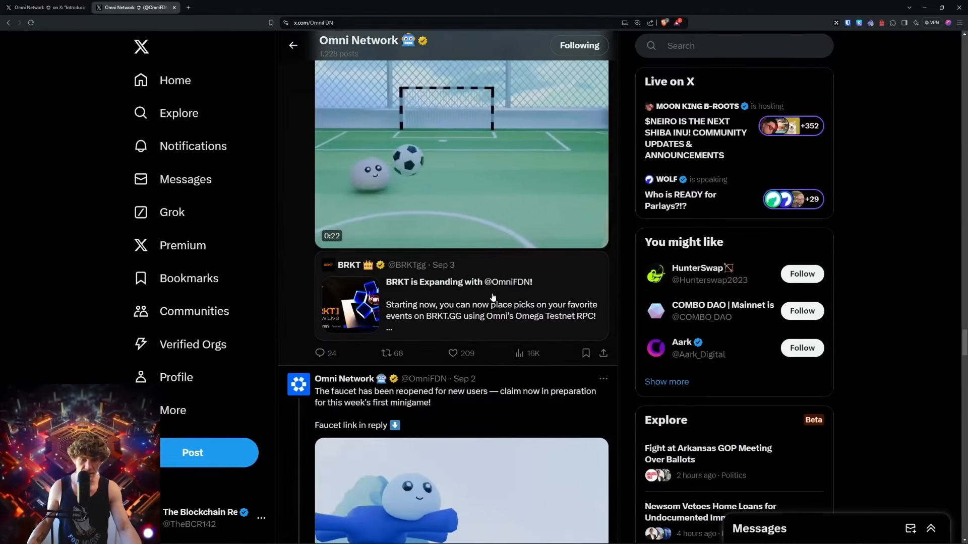
pyautogui.scroll(-3)
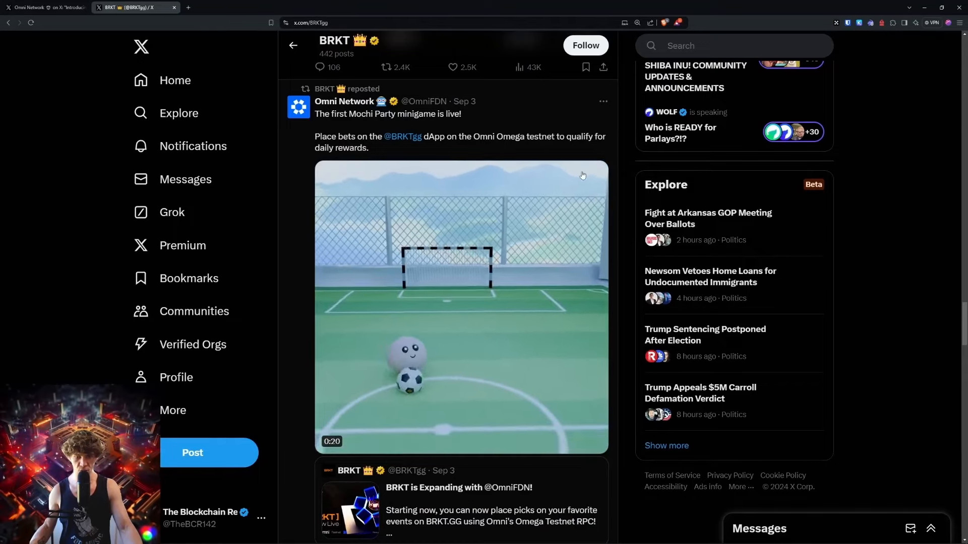
pyautogui.click(459, 488)
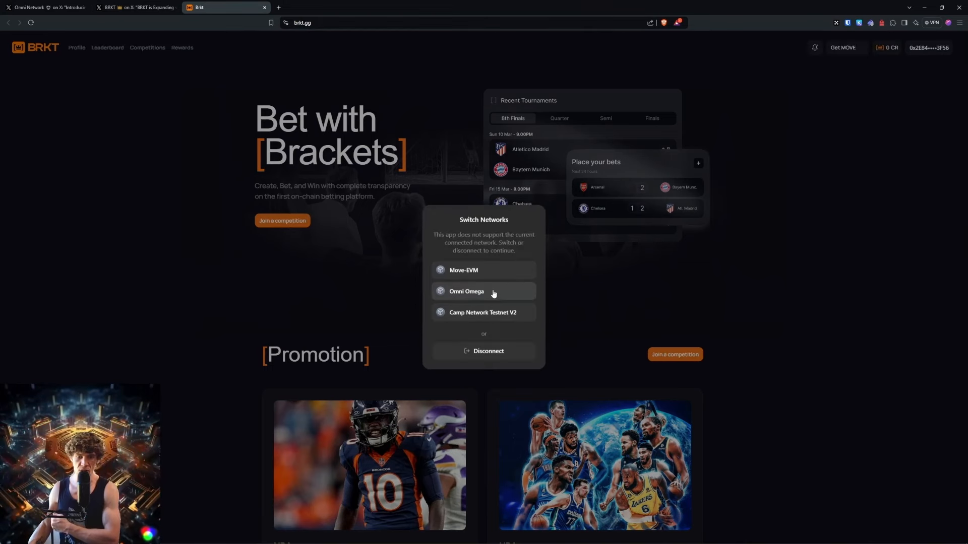
# Switch BRKT to the Omni Omega network and select the main wallet account holding 5.00 OMNI
pyautogui.click(483, 291)
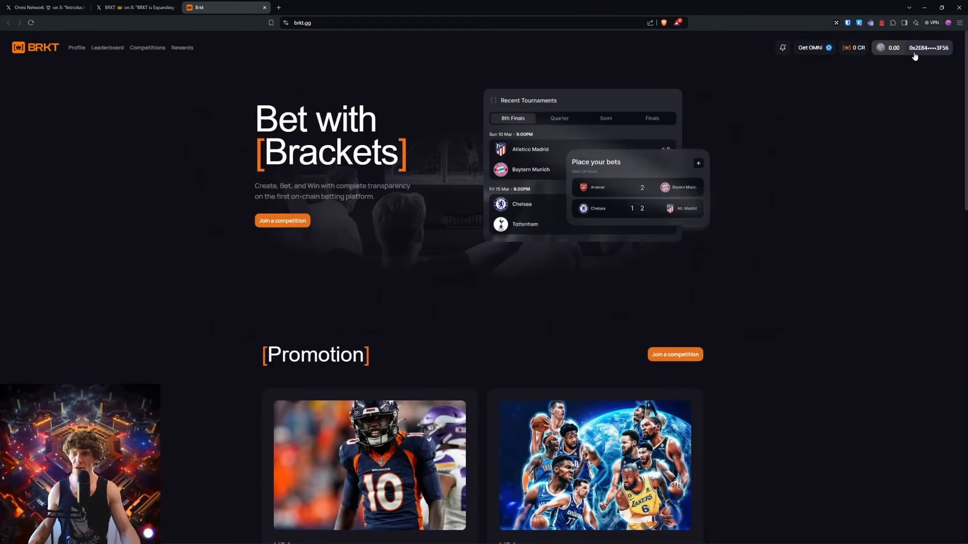
pyautogui.click(928, 48)
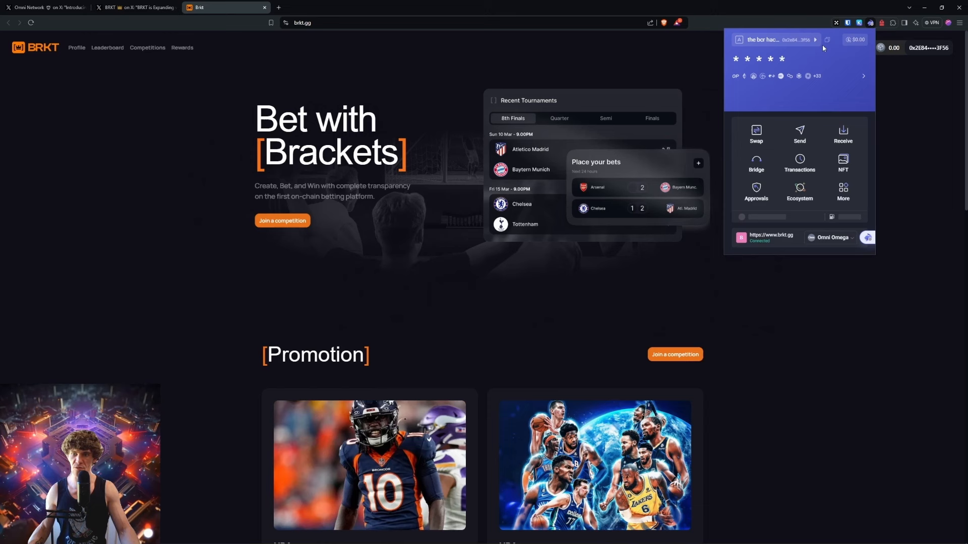
pyautogui.click(798, 162)
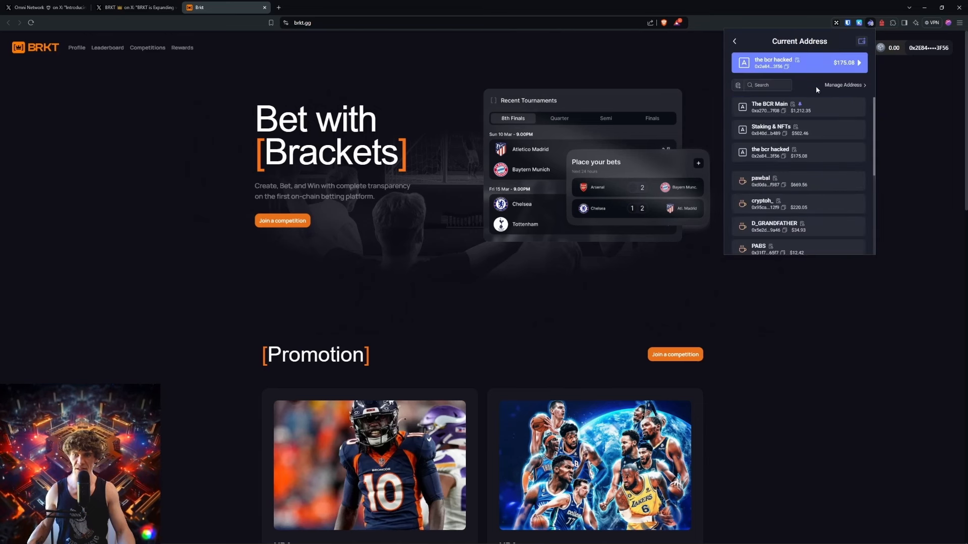
pyautogui.click(768, 106)
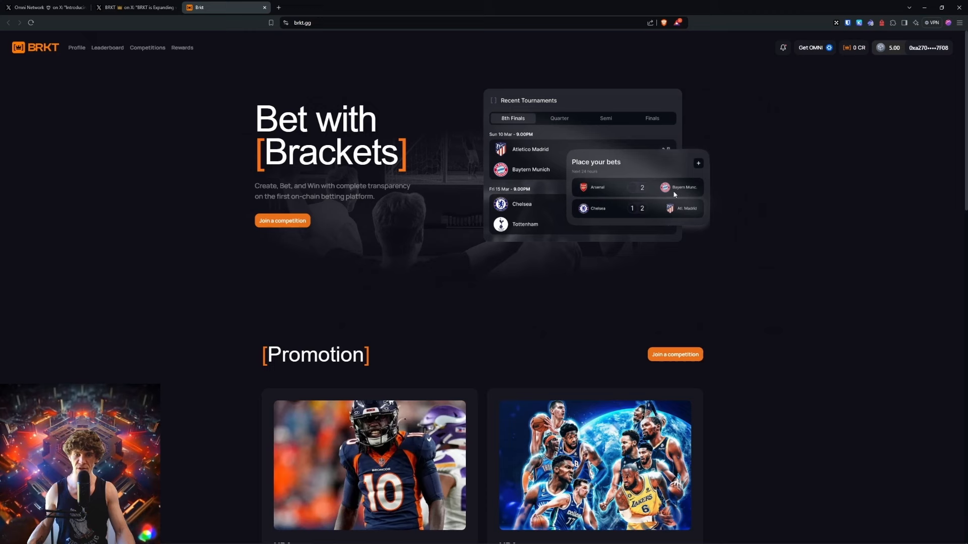
pyautogui.moveTo(795, 158)
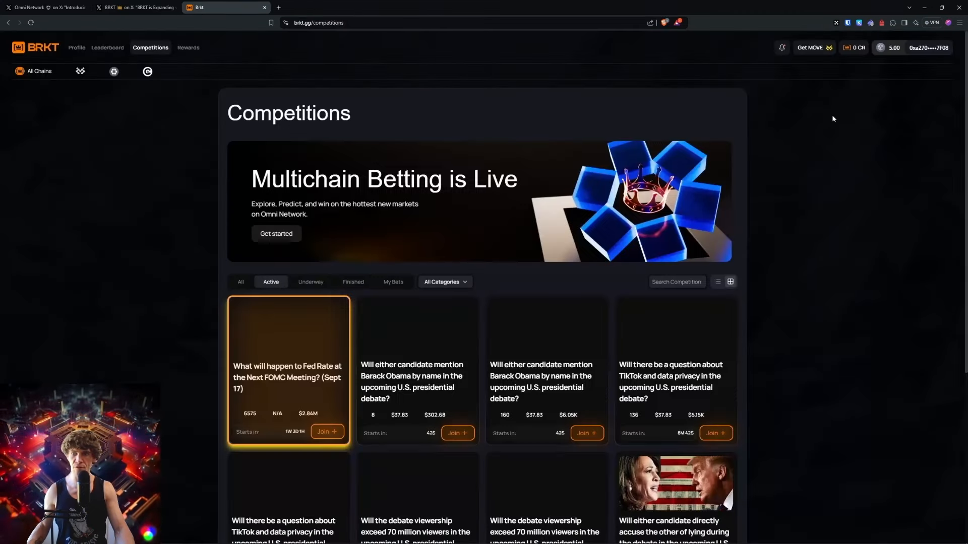
# Filter BRKT competitions to the Omni Omega chain and browse down to Packers vs Eagles
pyautogui.click(105, 70)
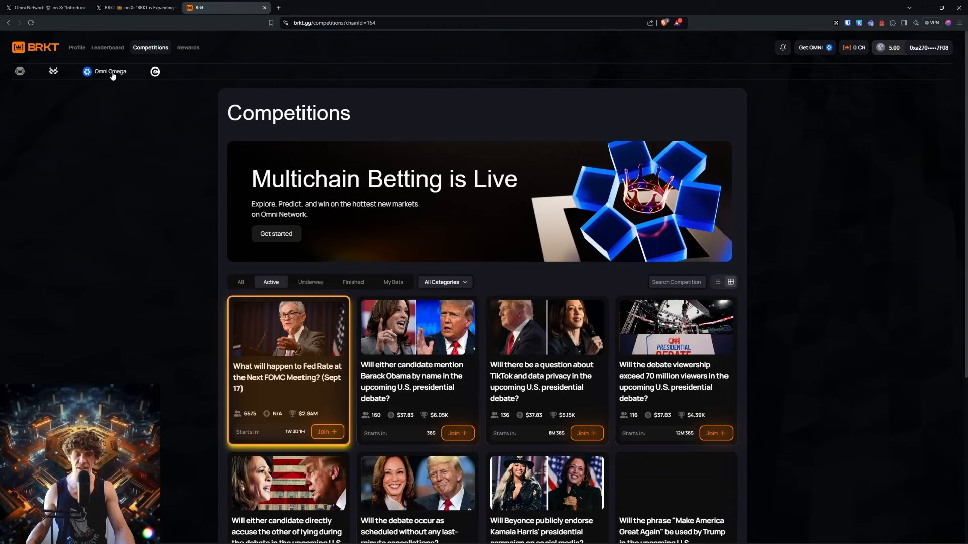
pyautogui.scroll(-3)
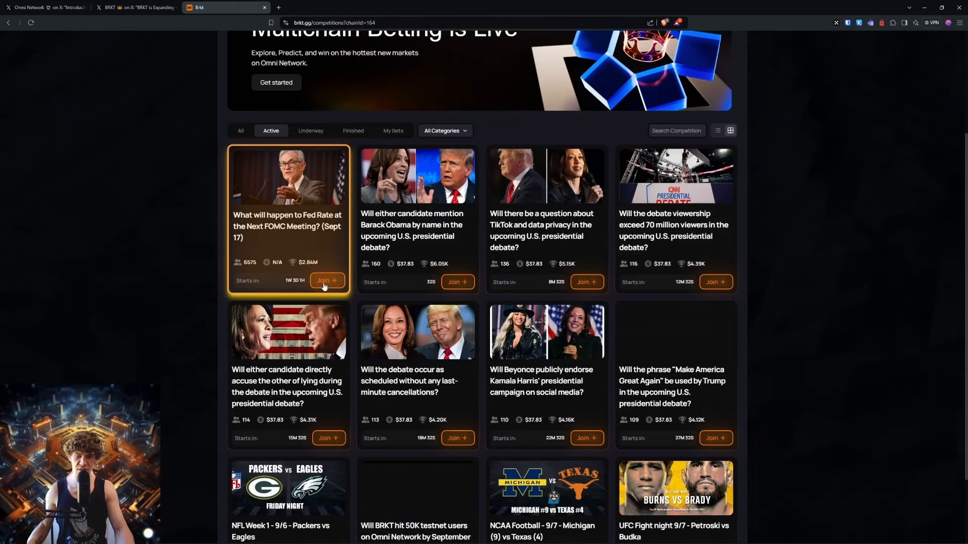
pyautogui.scroll(-3)
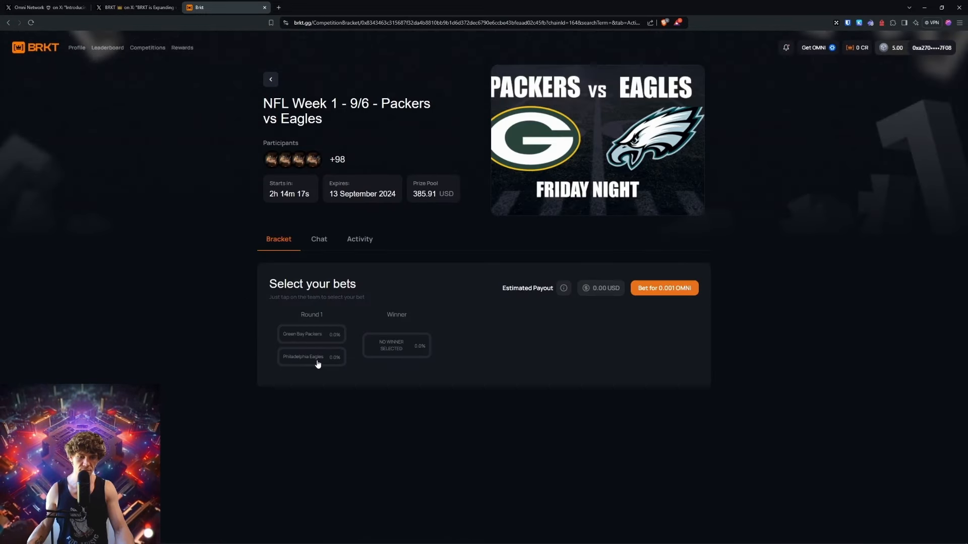
# Pick the Philadelphia Eagles and confirm the 0.001 OMNI bet in the Rabby wallet
pyautogui.click(311, 357)
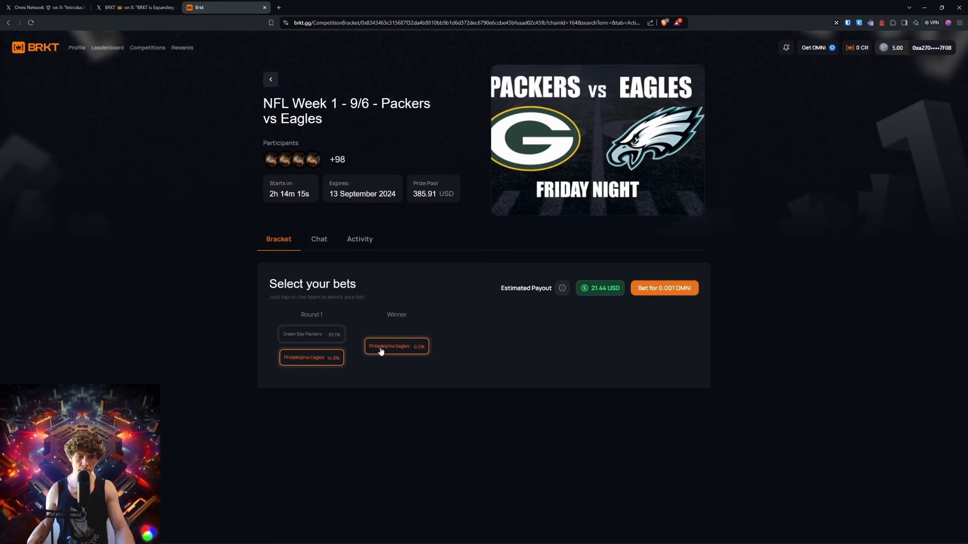
pyautogui.click(663, 287)
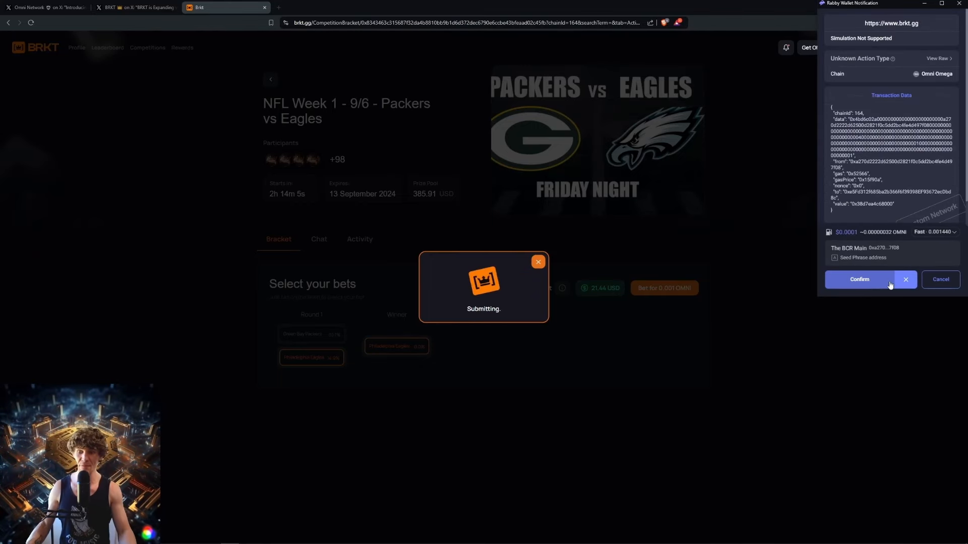
pyautogui.click(859, 279)
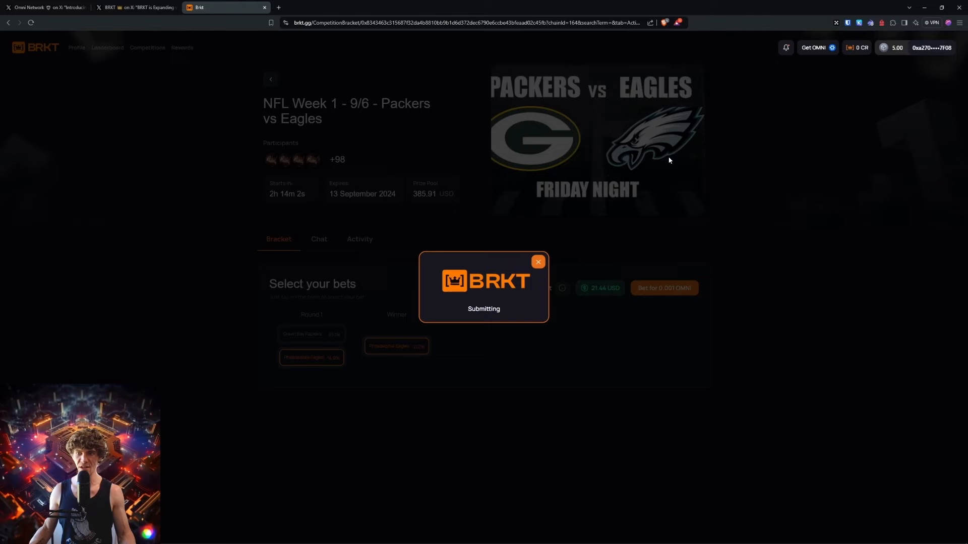
pyautogui.click(134, 7)
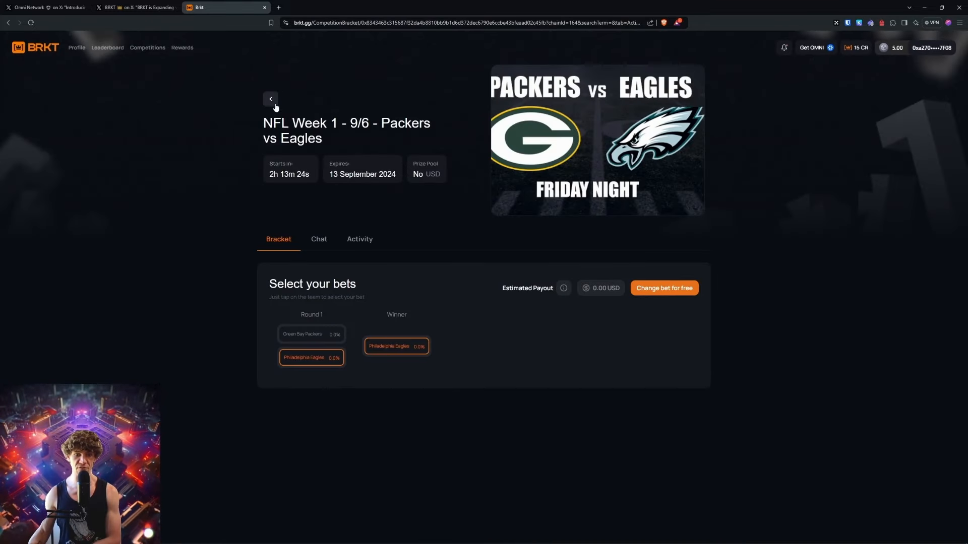
# Browse the Omni Omega competitions list and All Categories, then return to the Mochi Party article on X
pyautogui.click(270, 99)
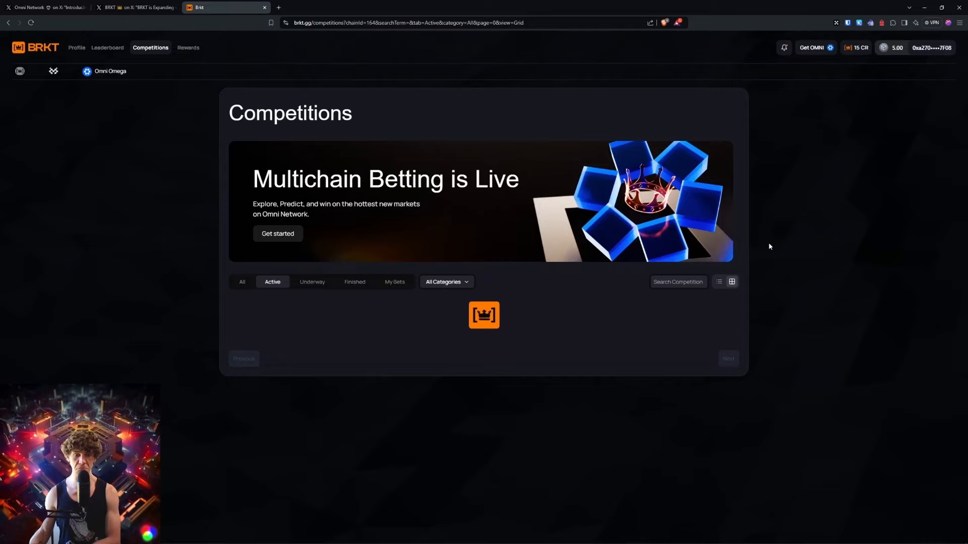
pyautogui.click(446, 282)
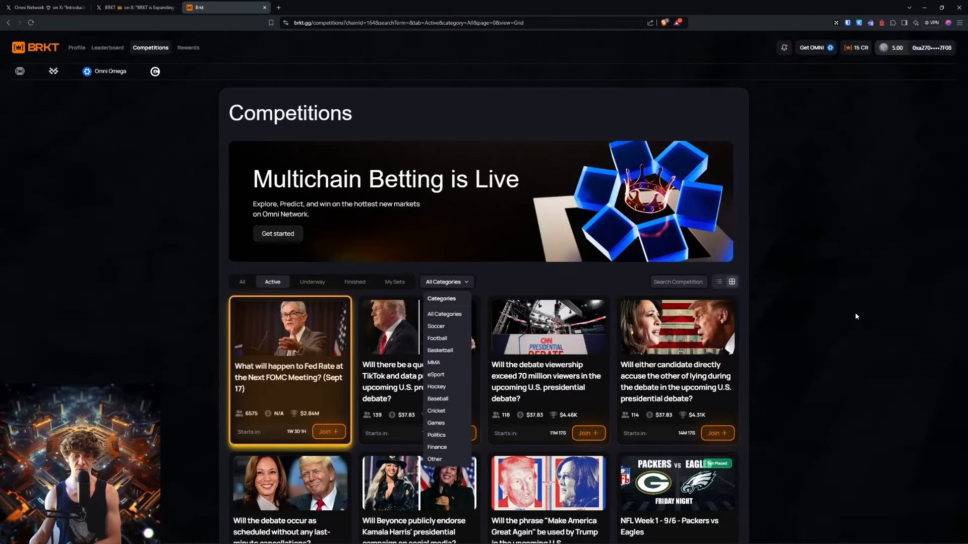
pyautogui.click(43, 7)
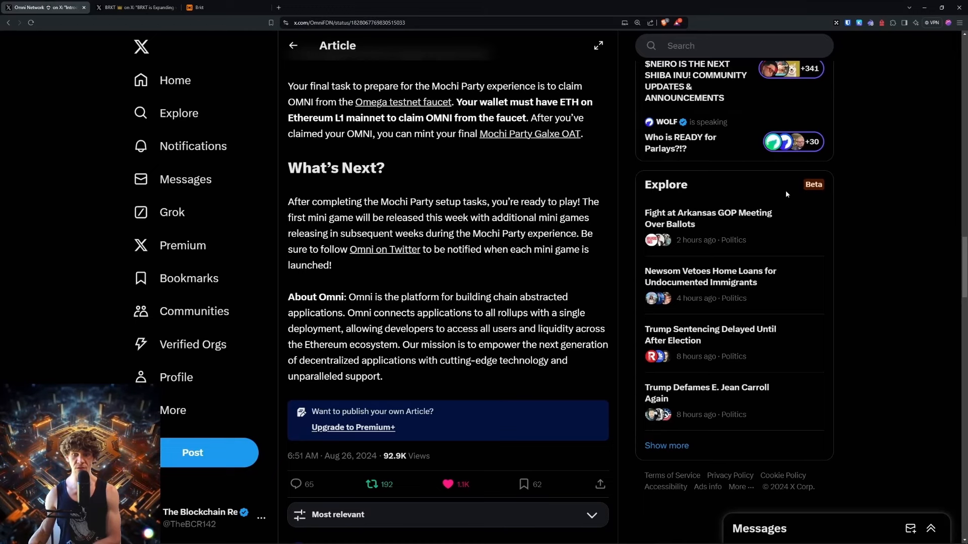
pyautogui.scroll(3)
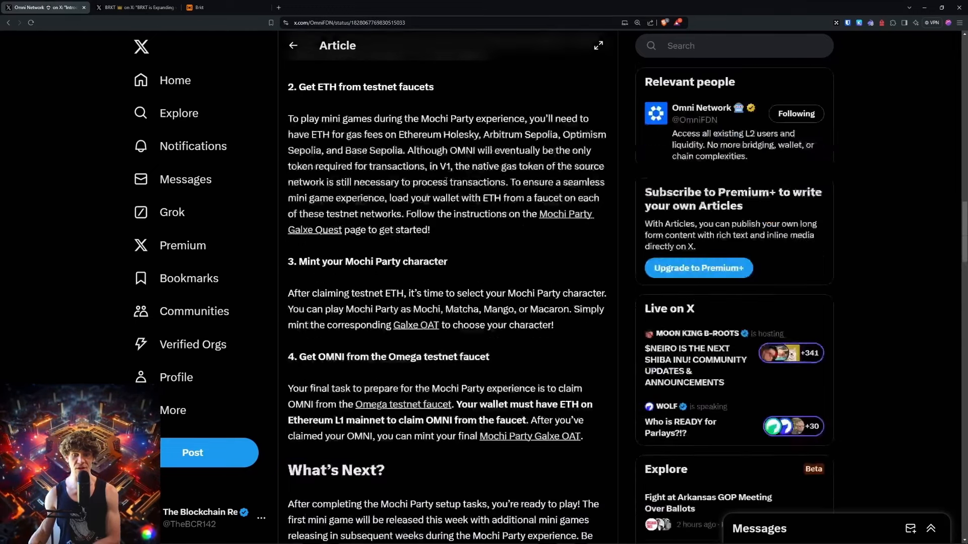
pyautogui.click(136, 7)
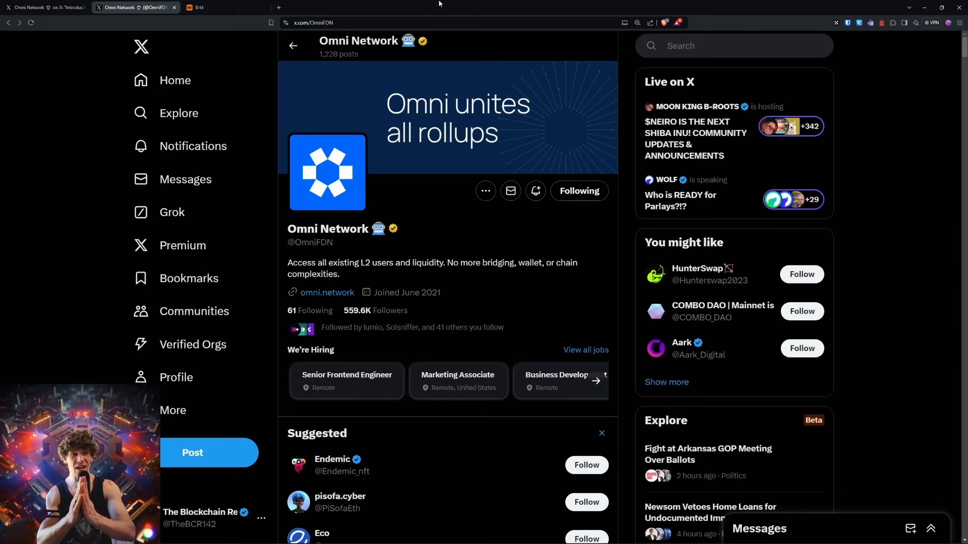
pyautogui.click(43, 7)
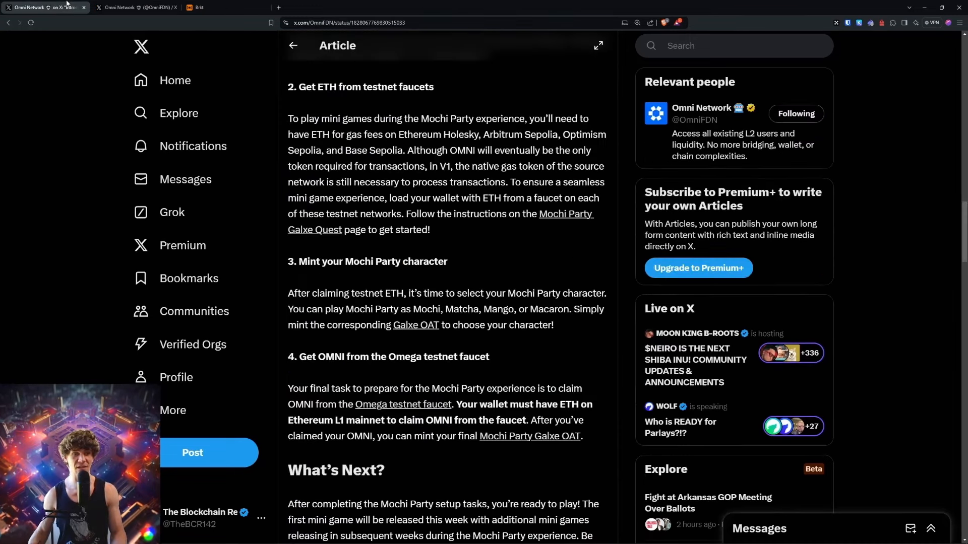
pyautogui.scroll(3)
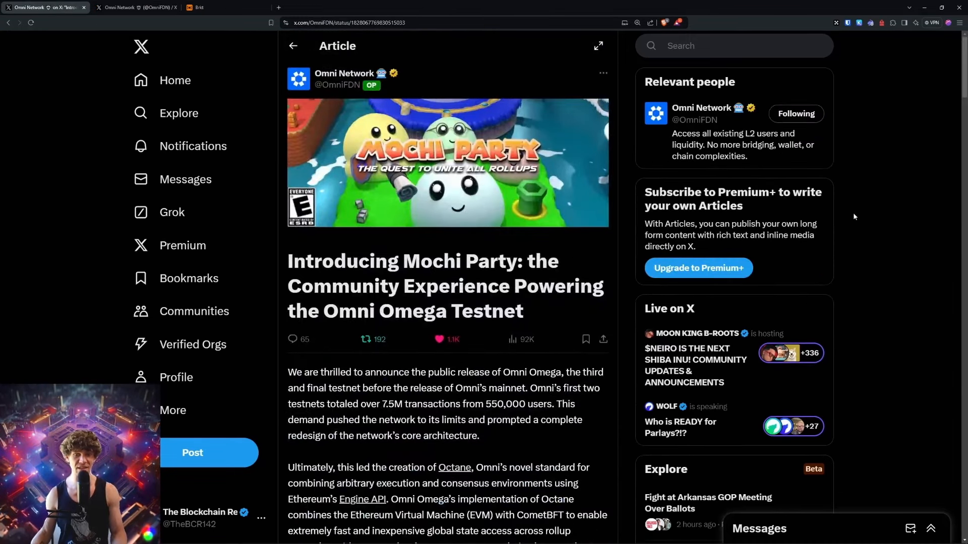